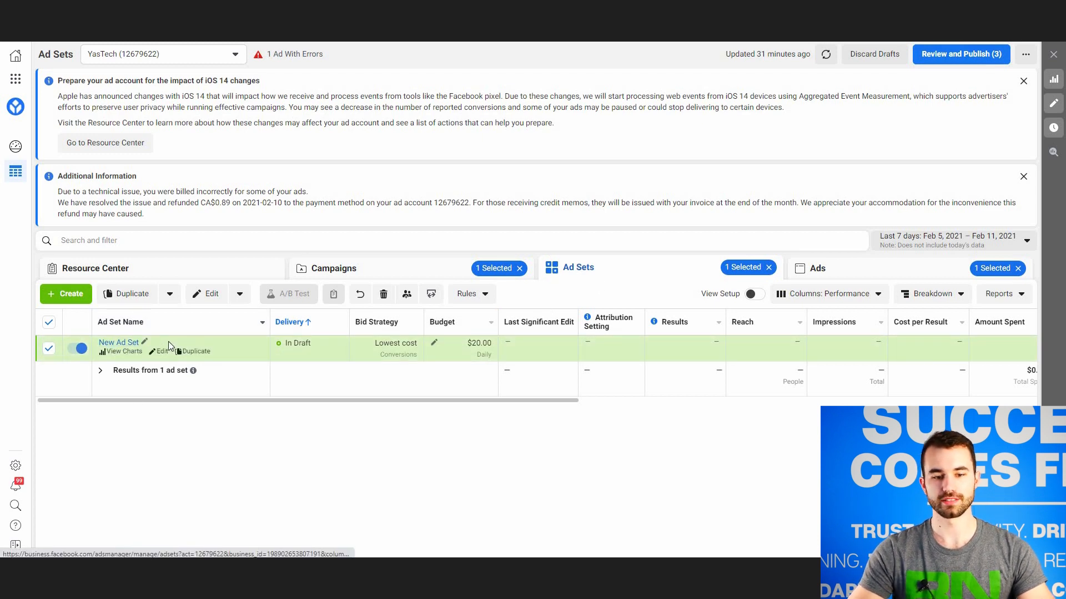
mouse_move(170, 359)
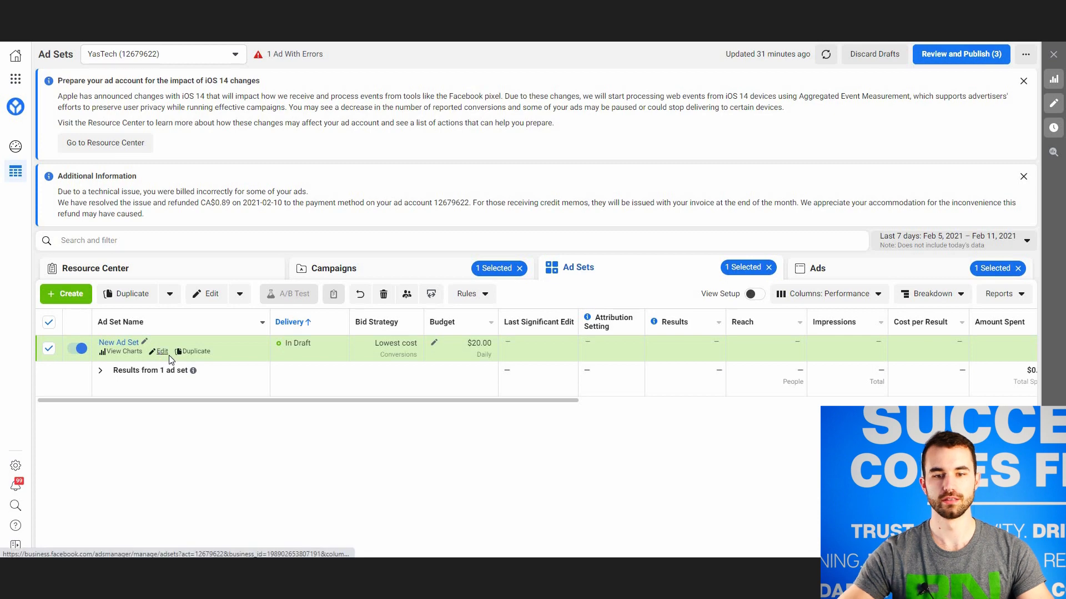
Open New Ad Set for editing and scroll to its audience targeting.
click(162, 351)
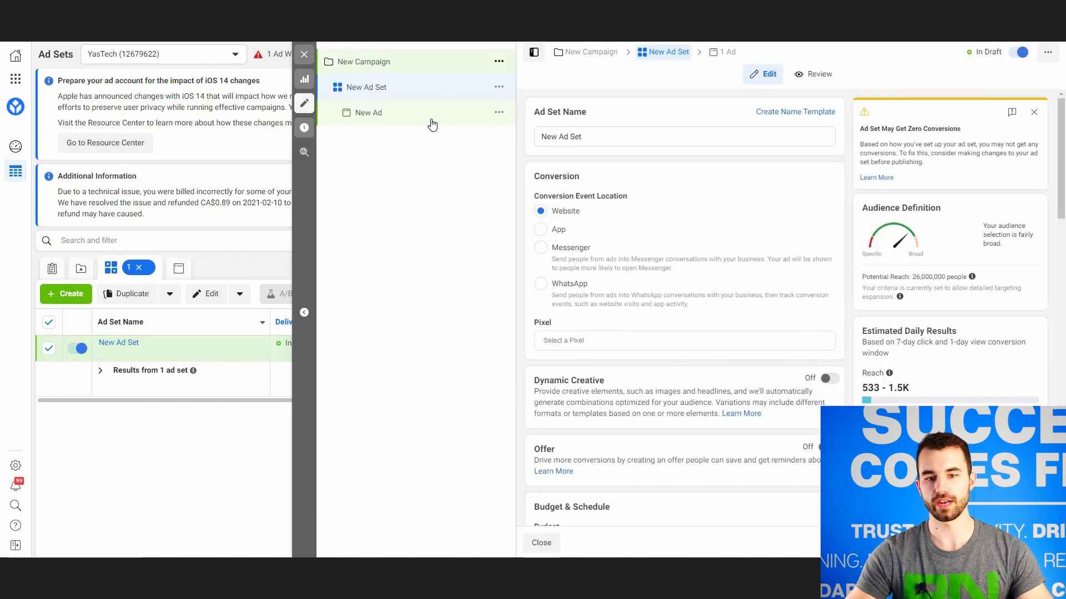
mouse_move(391, 117)
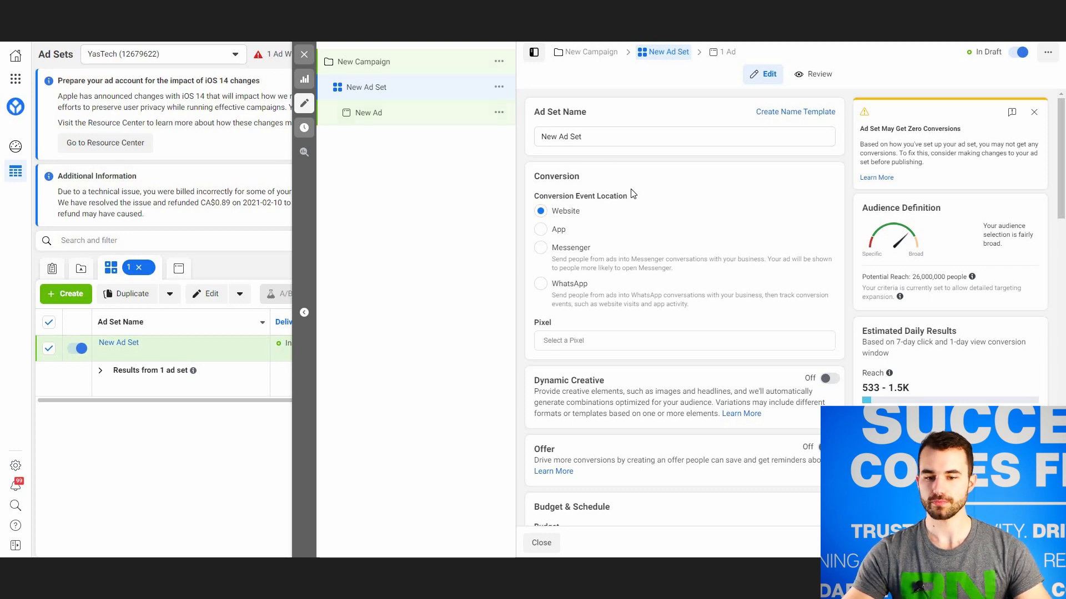
scroll(down, 3)
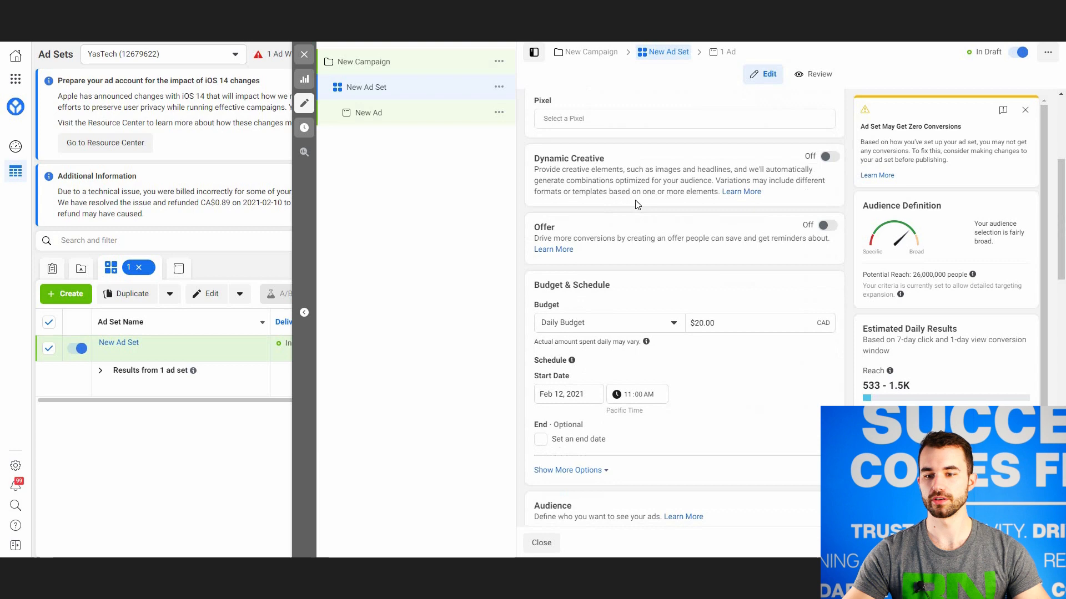
scroll(down, 3)
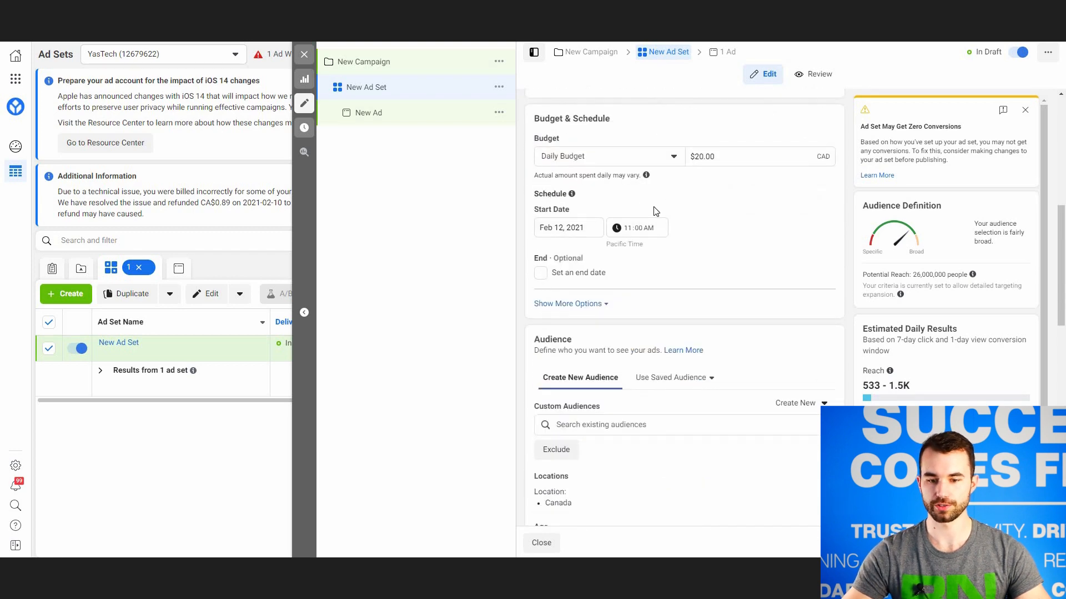
scroll(down, 3)
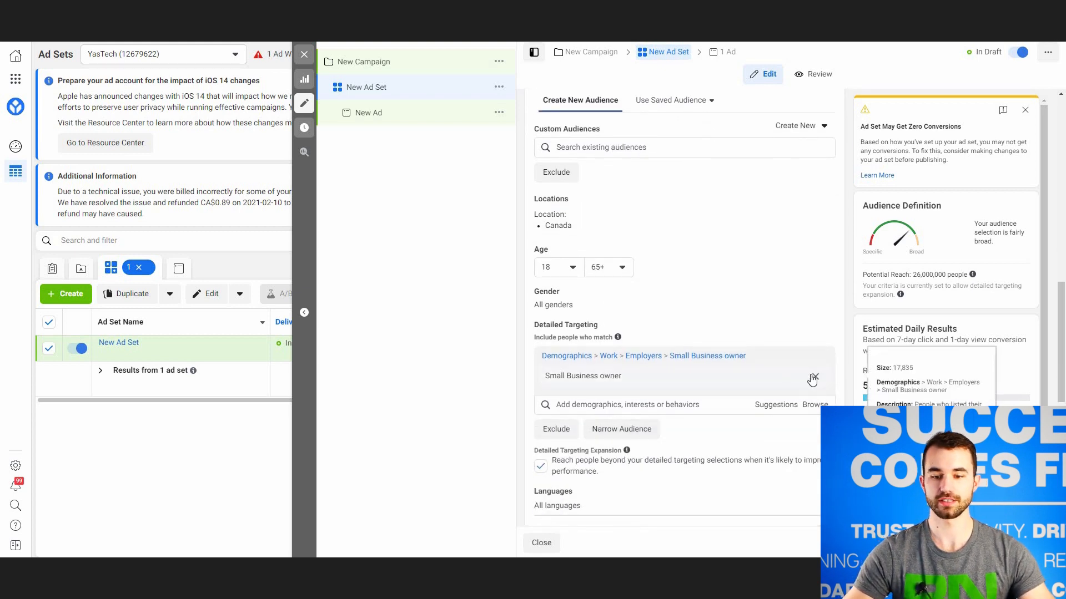
Remove Small Business owner from detailed targeting and highlight the Canada location.
click(814, 380)
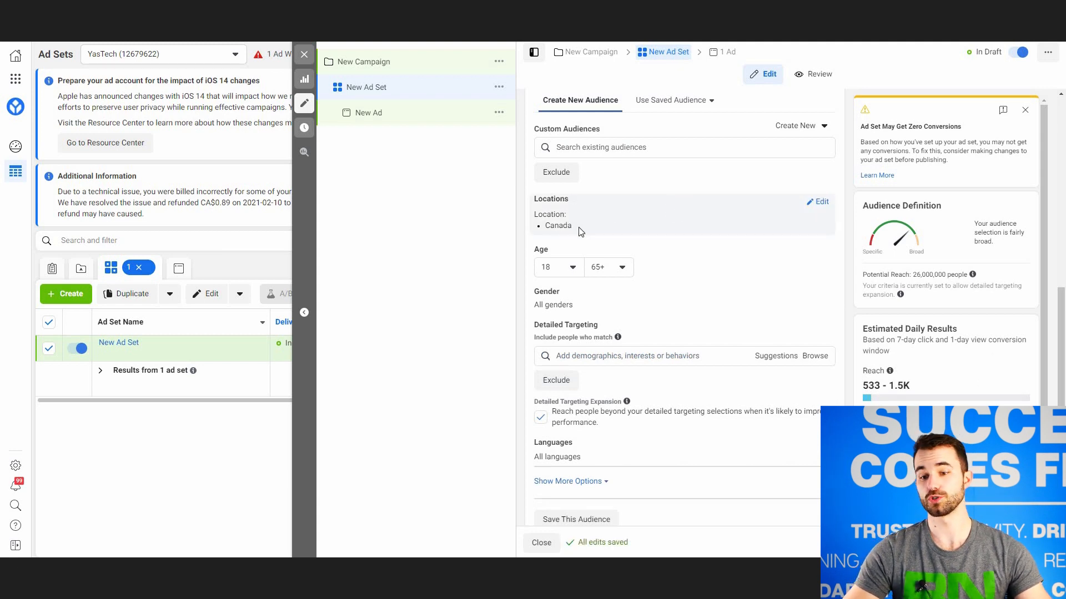
double_click(557, 225)
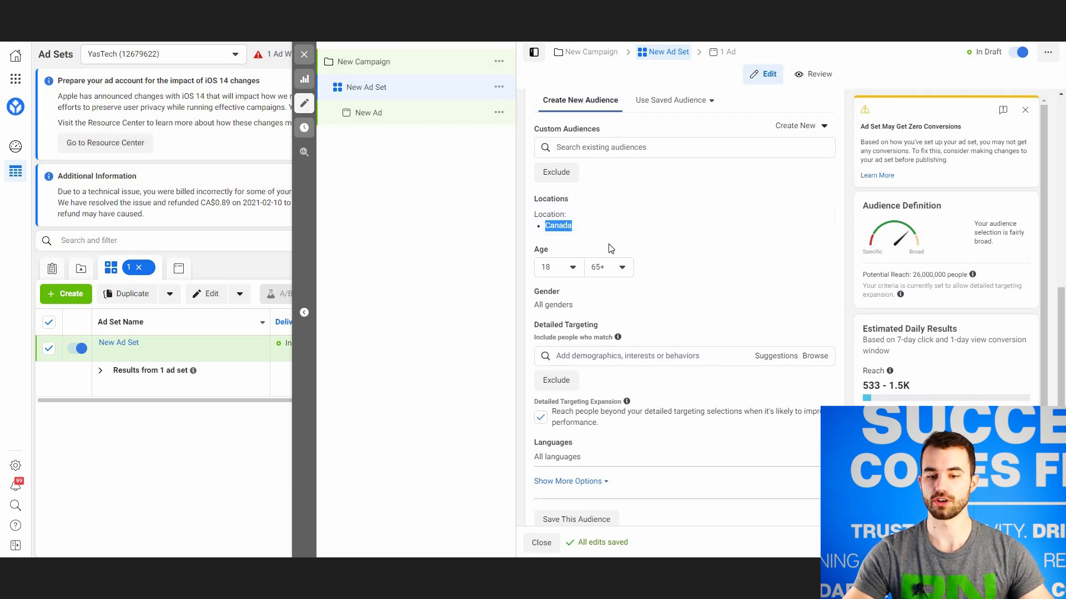
mouse_move(594, 278)
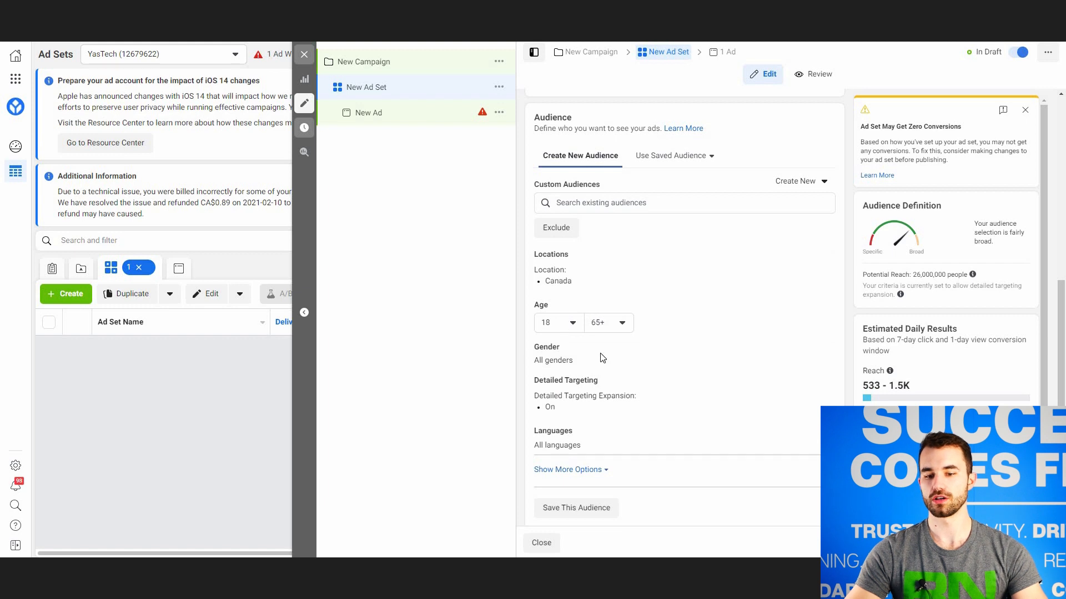
mouse_move(562, 406)
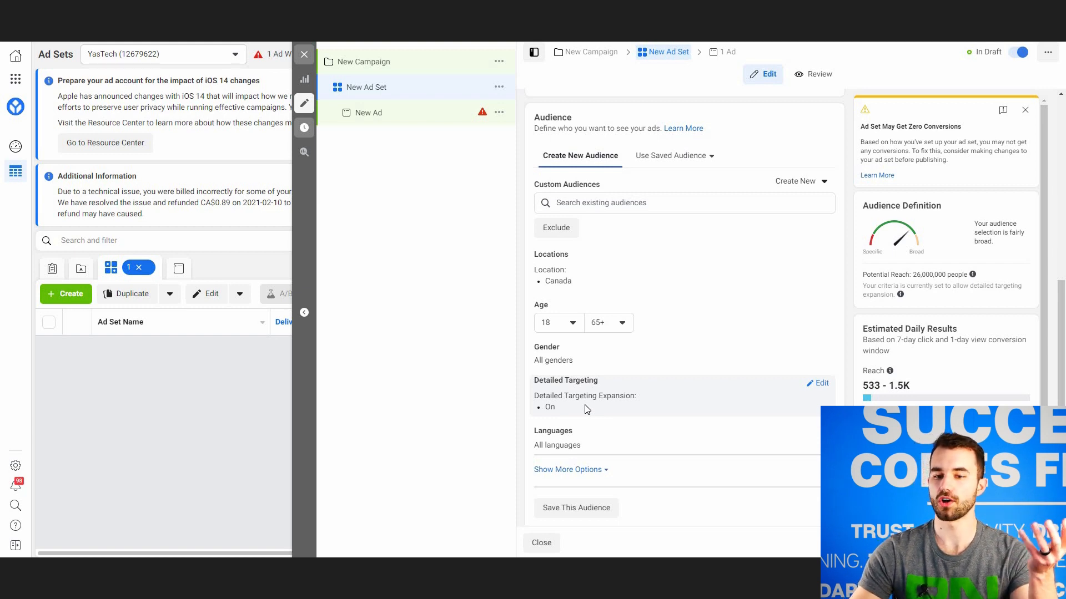
mouse_move(649, 365)
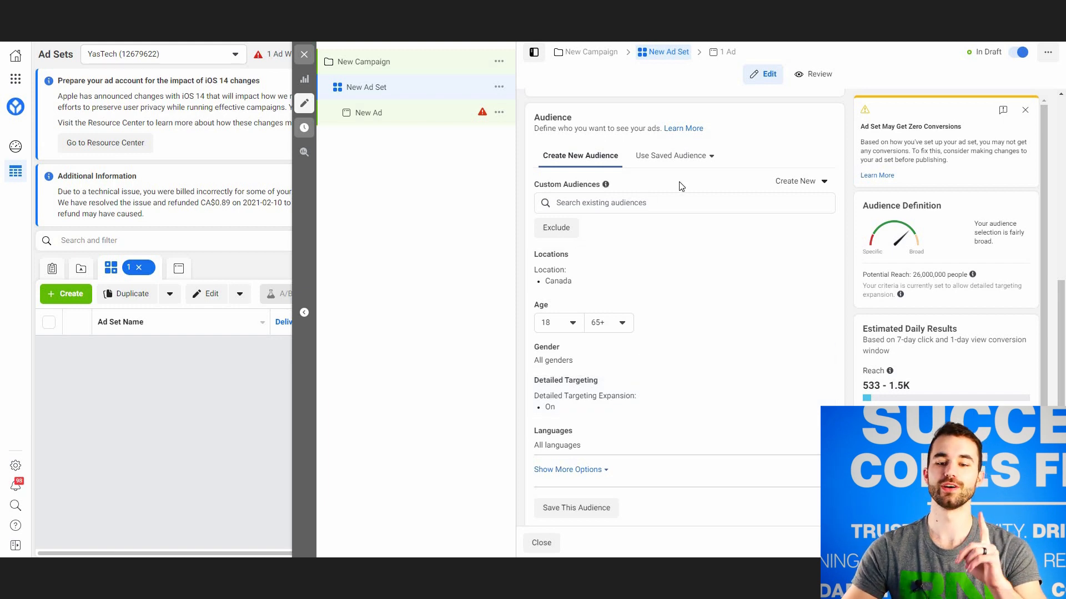
mouse_move(654, 327)
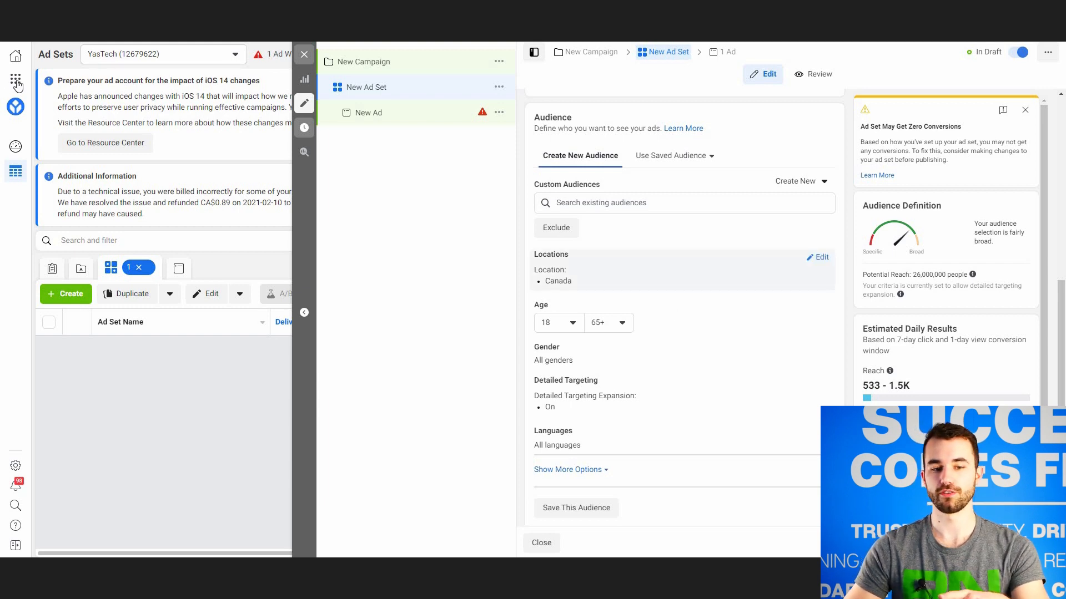
click(15, 80)
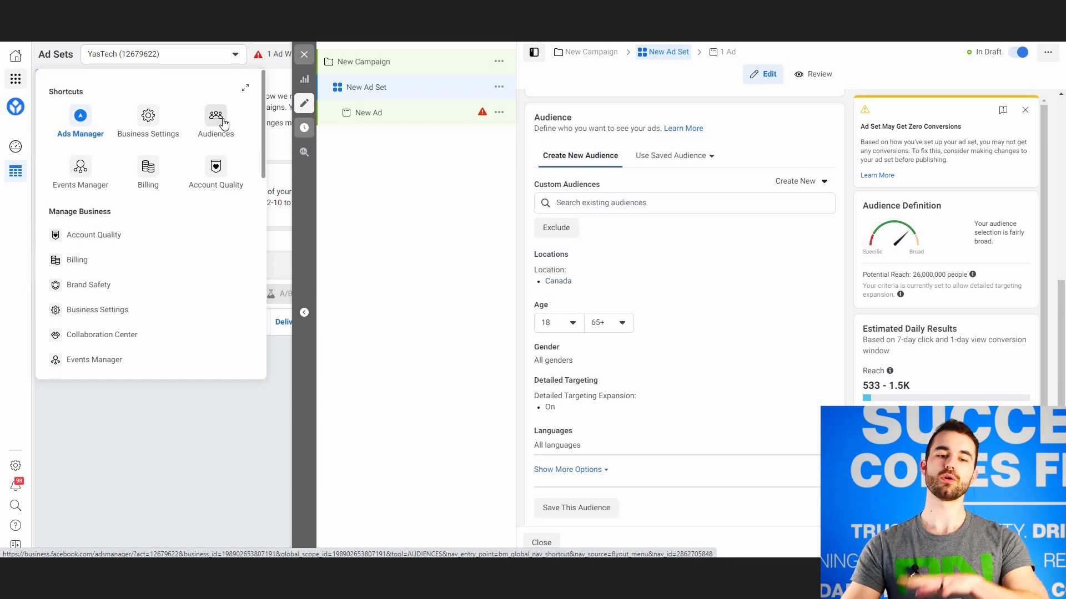
mouse_move(705, 280)
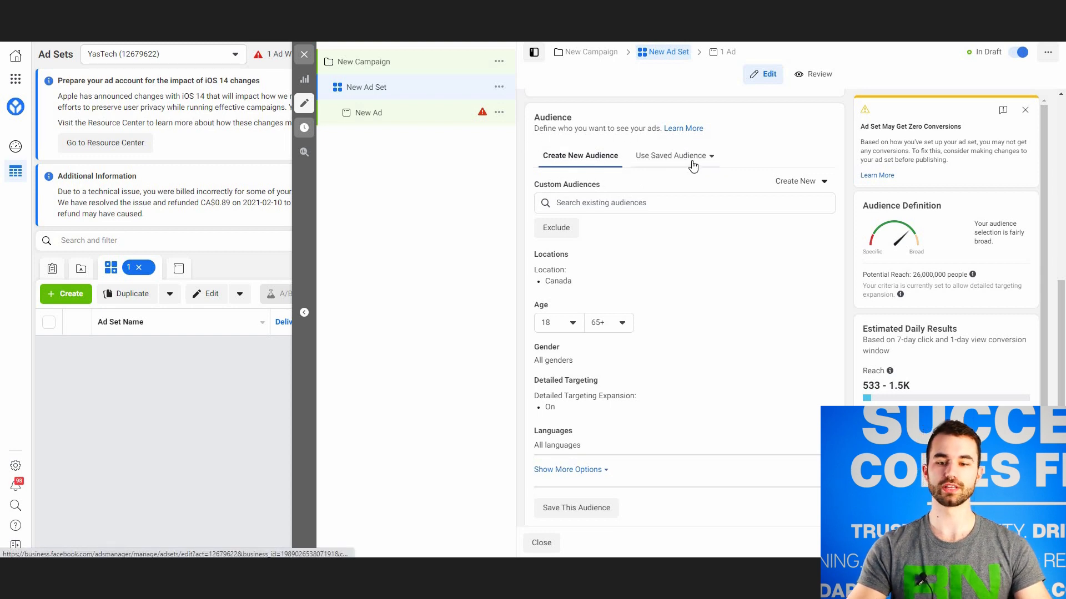
Close the business tools menu and show the Create New audience options.
click(671, 155)
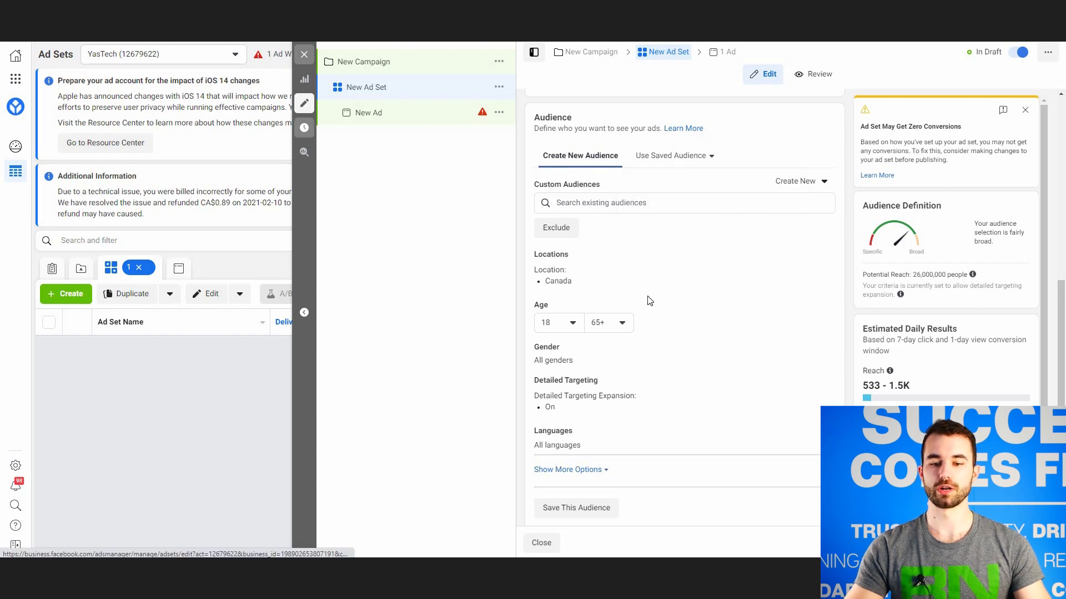
mouse_move(671, 267)
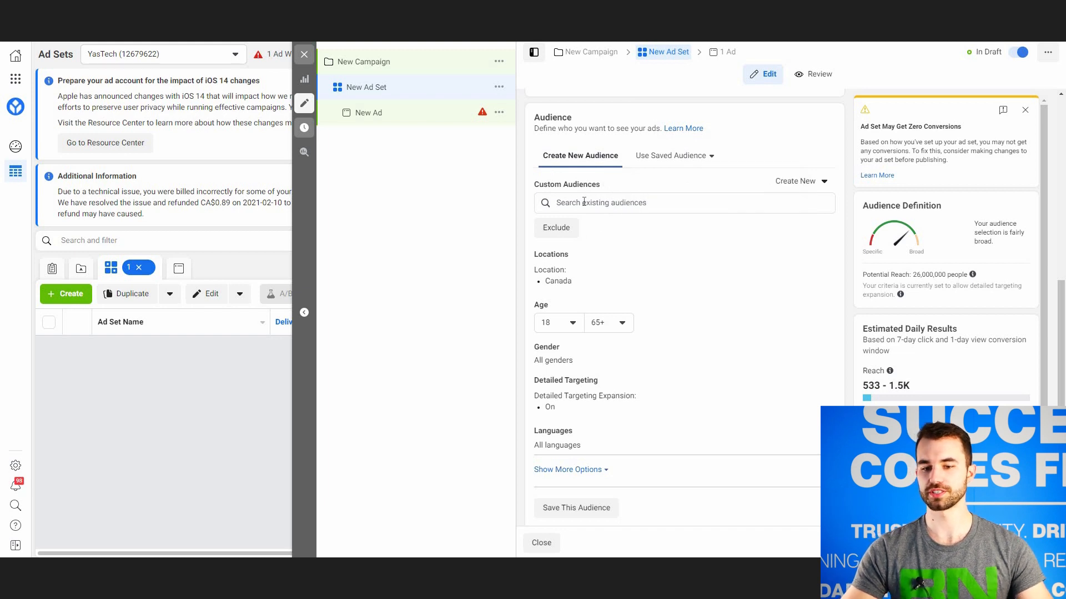
click(684, 203)
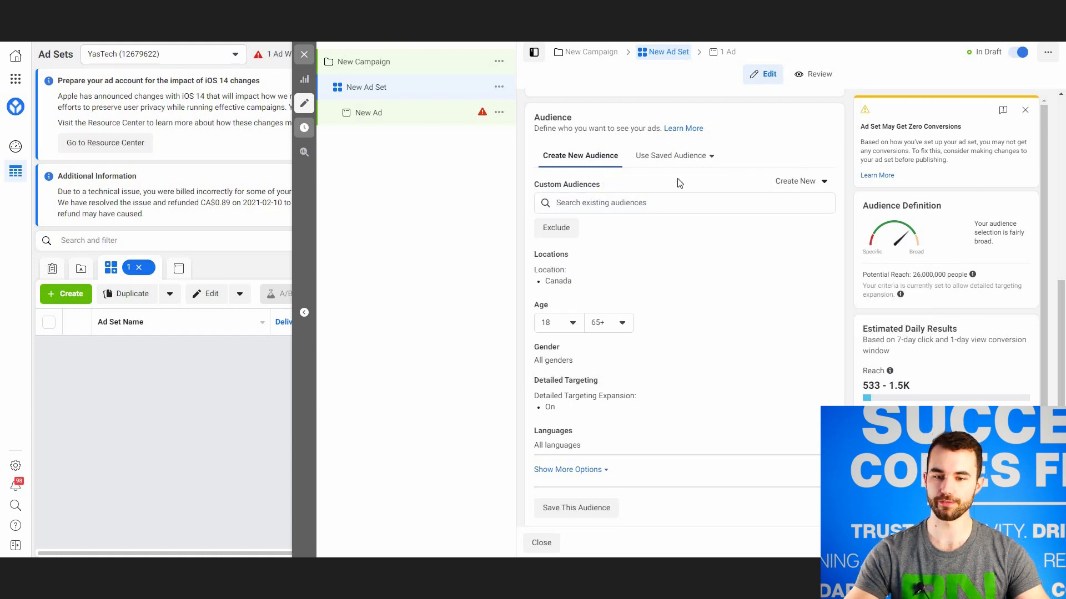
mouse_move(707, 185)
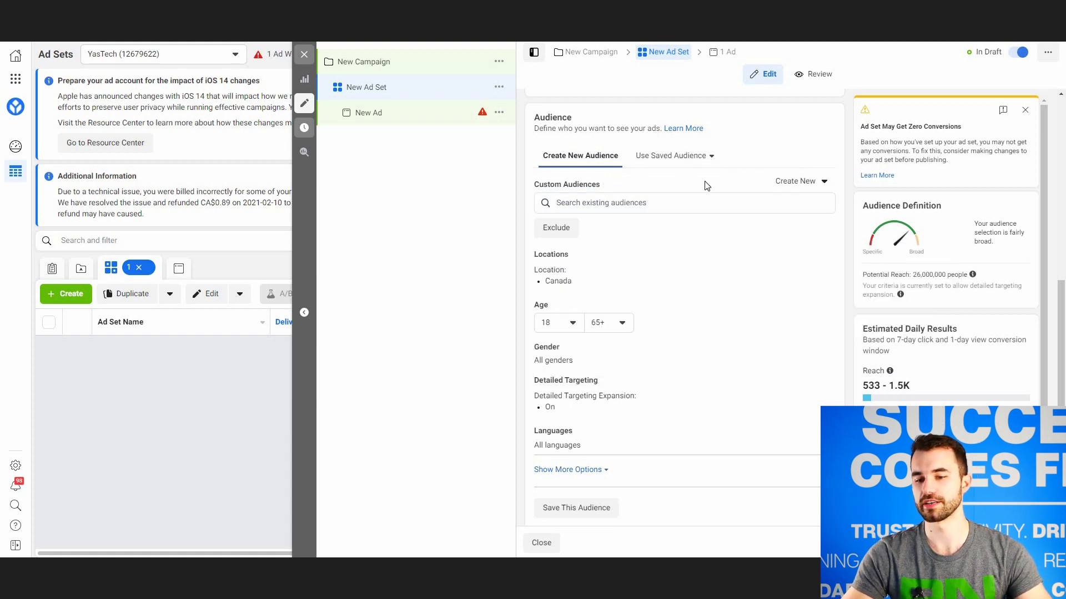
mouse_move(800, 184)
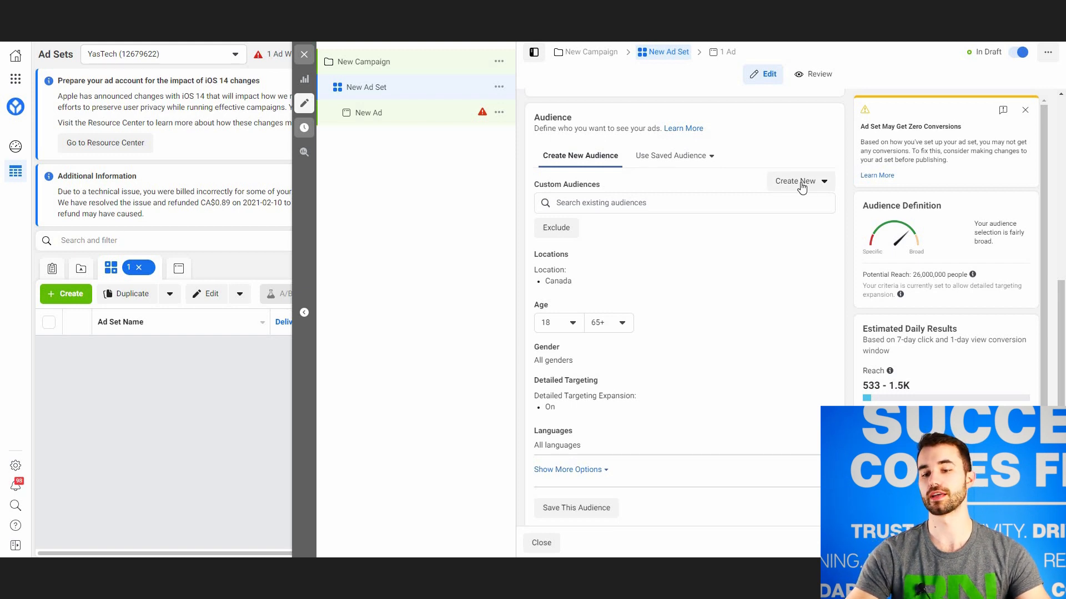
click(800, 182)
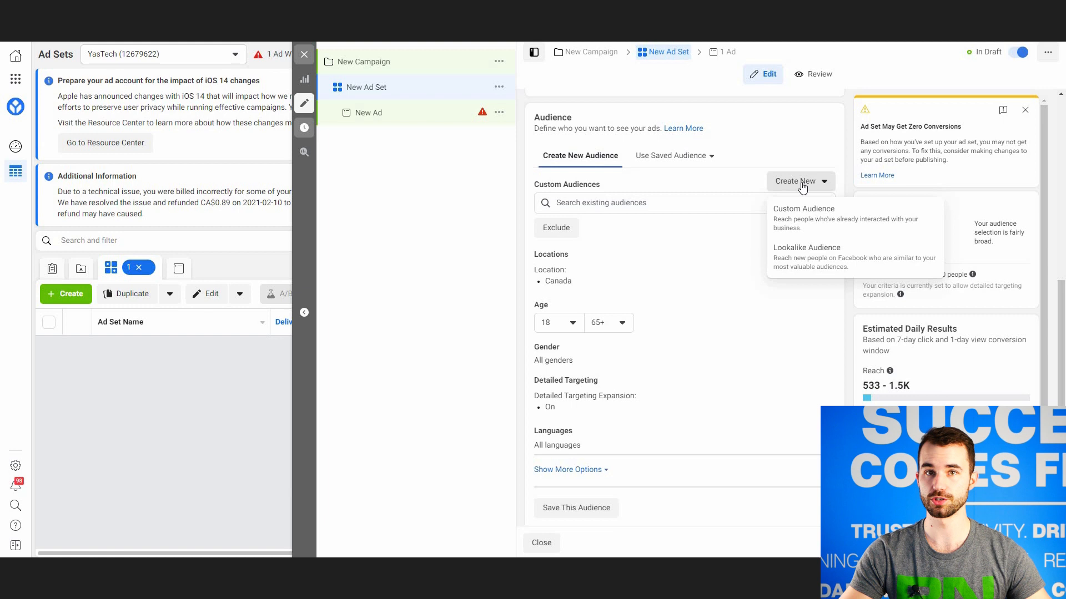
mouse_move(806, 230)
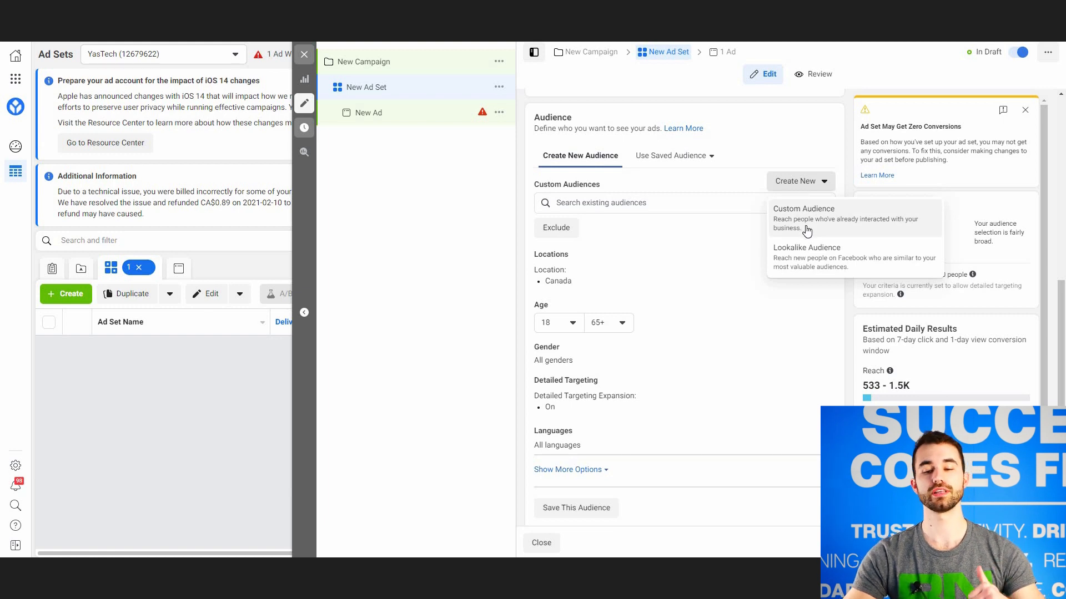
mouse_move(816, 259)
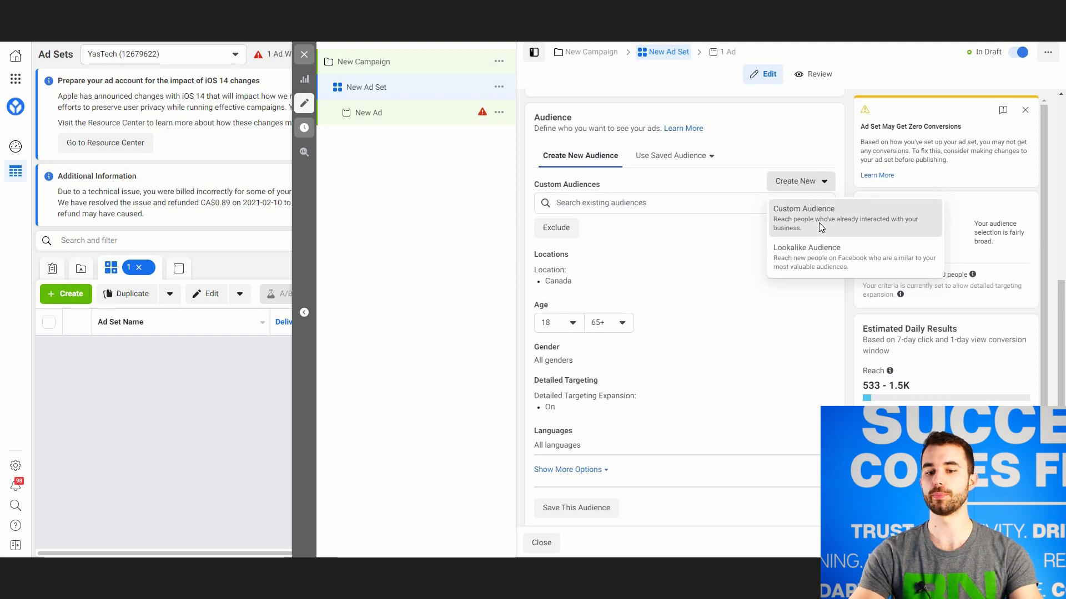
Choose Custom Audience to list the custom audience sources.
click(803, 209)
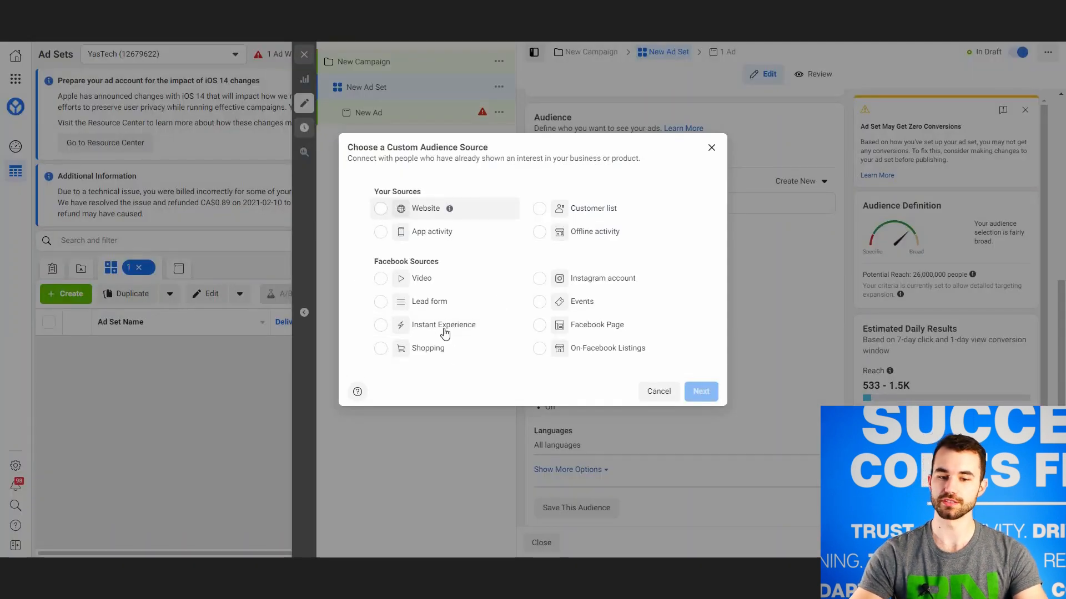
mouse_move(514, 299)
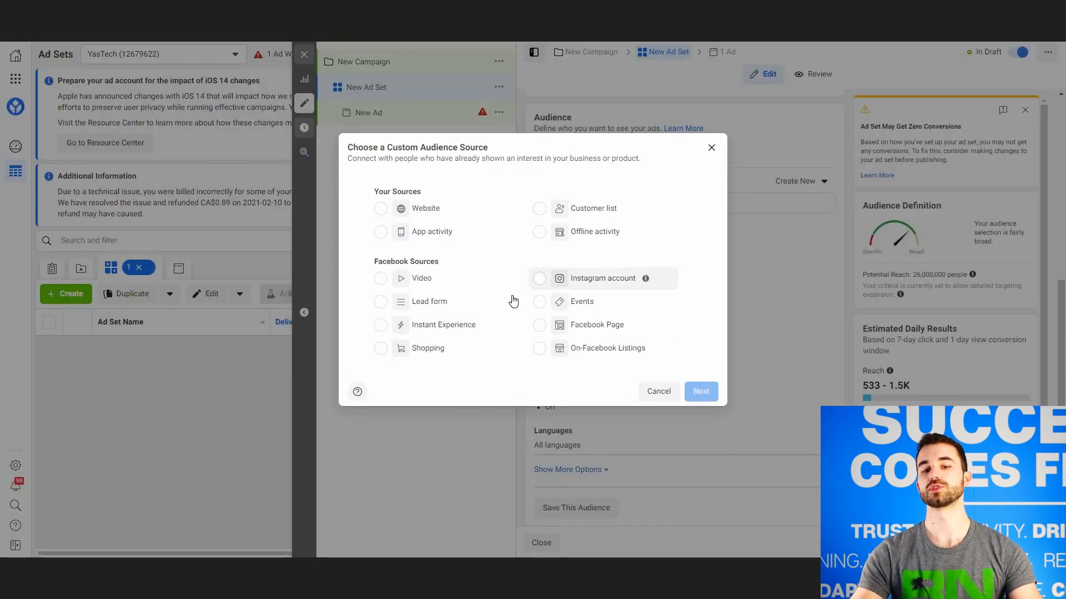
mouse_move(513, 302)
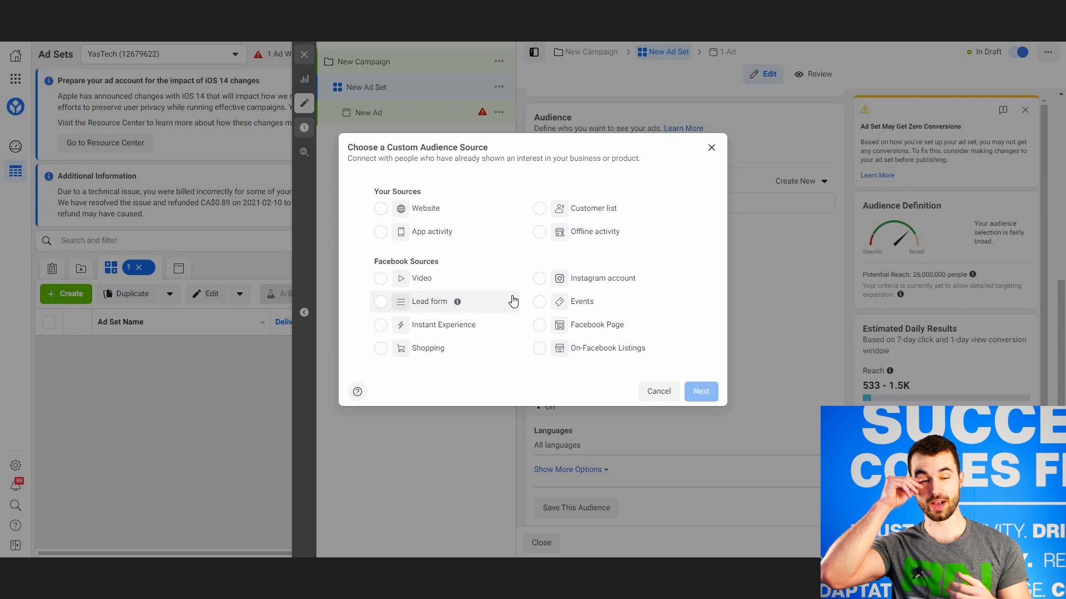
mouse_move(623, 353)
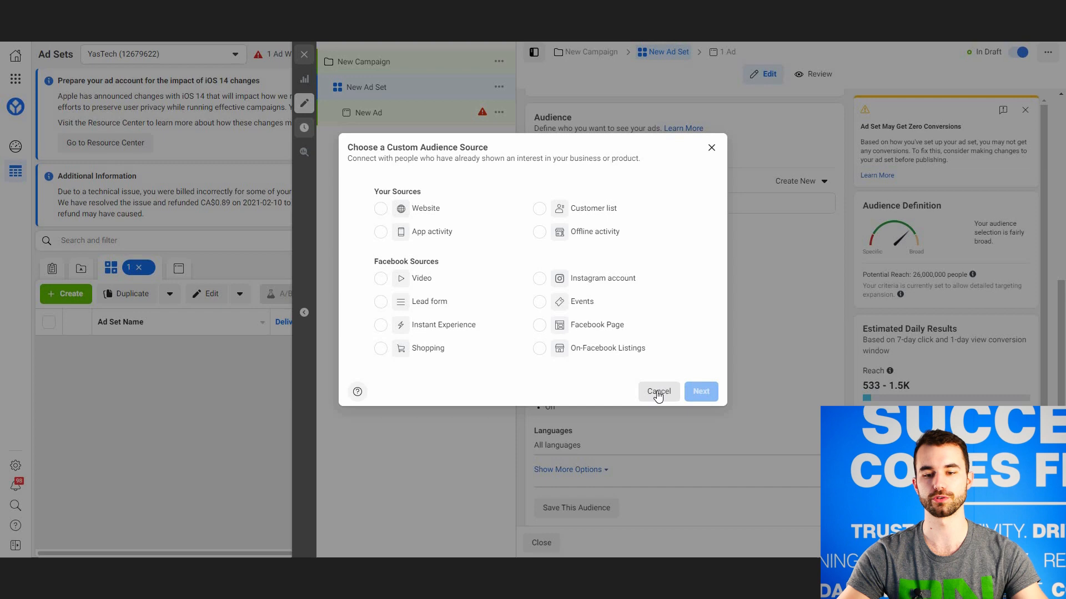
Cancel the custom audience source chooser to reach the lookalike audience form.
click(658, 392)
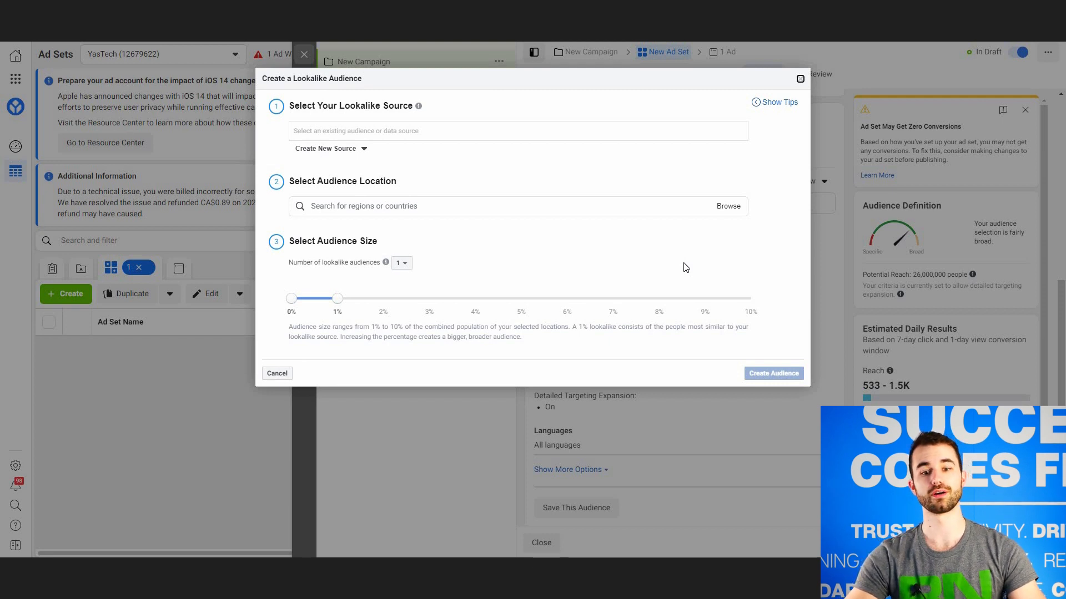
mouse_move(525, 261)
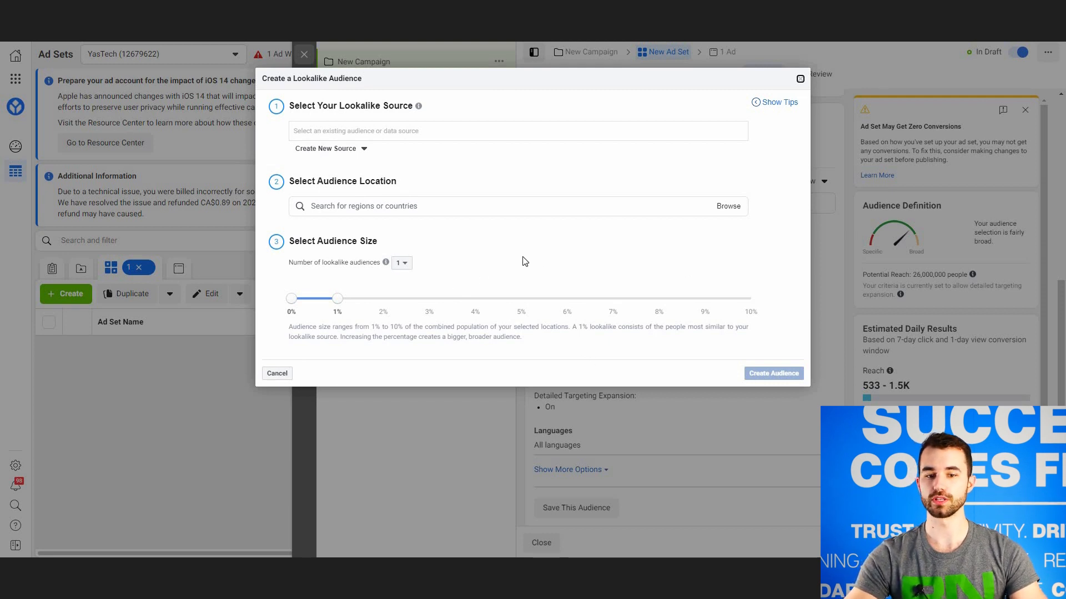
mouse_move(501, 167)
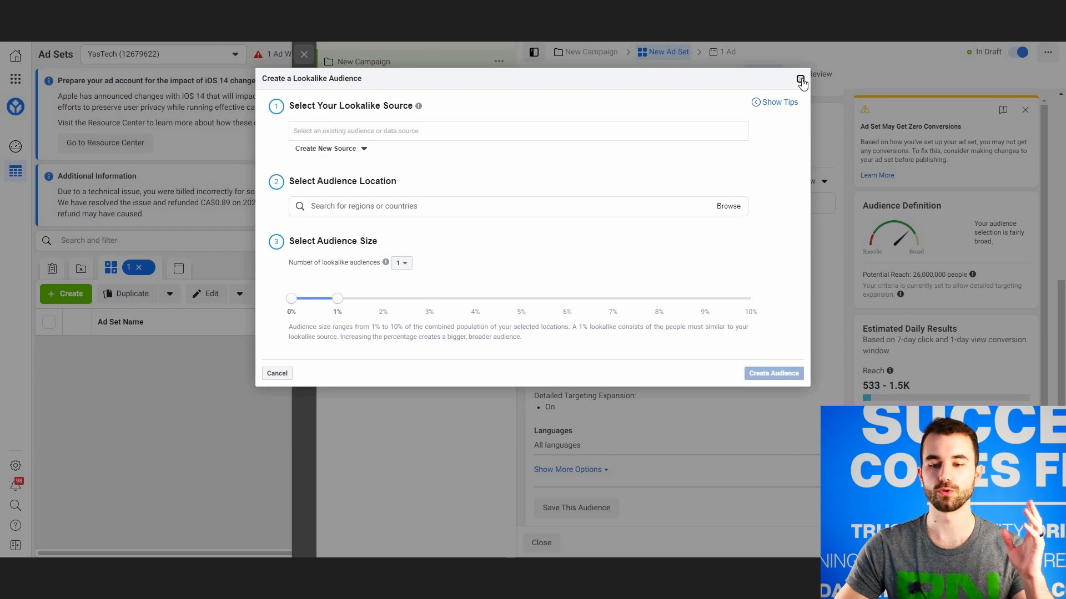
mouse_move(801, 78)
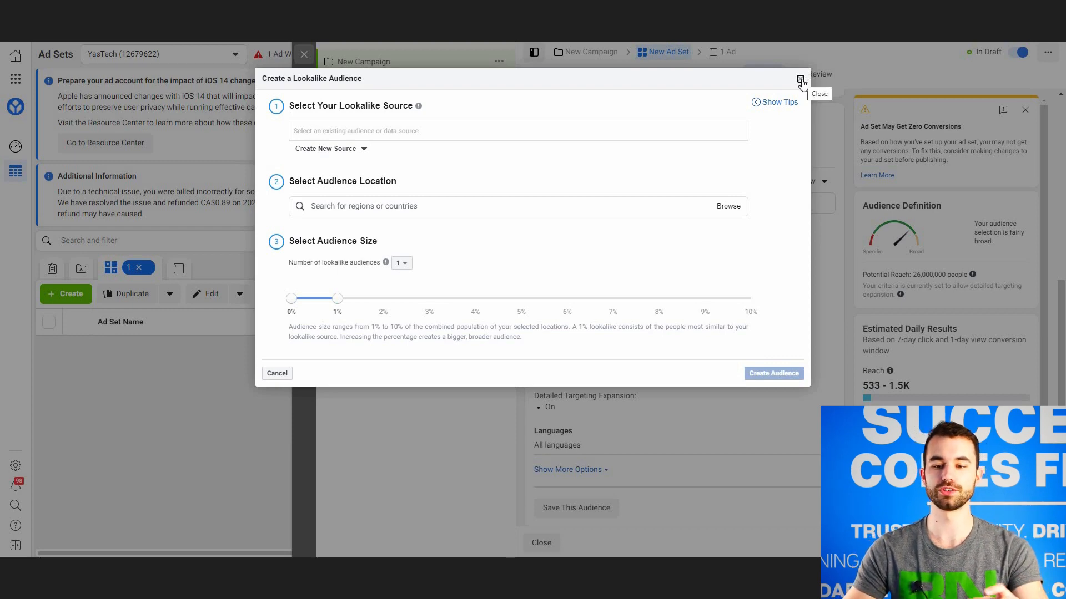
Close the lookalike audience form and scroll the ad set's audience settings.
click(800, 79)
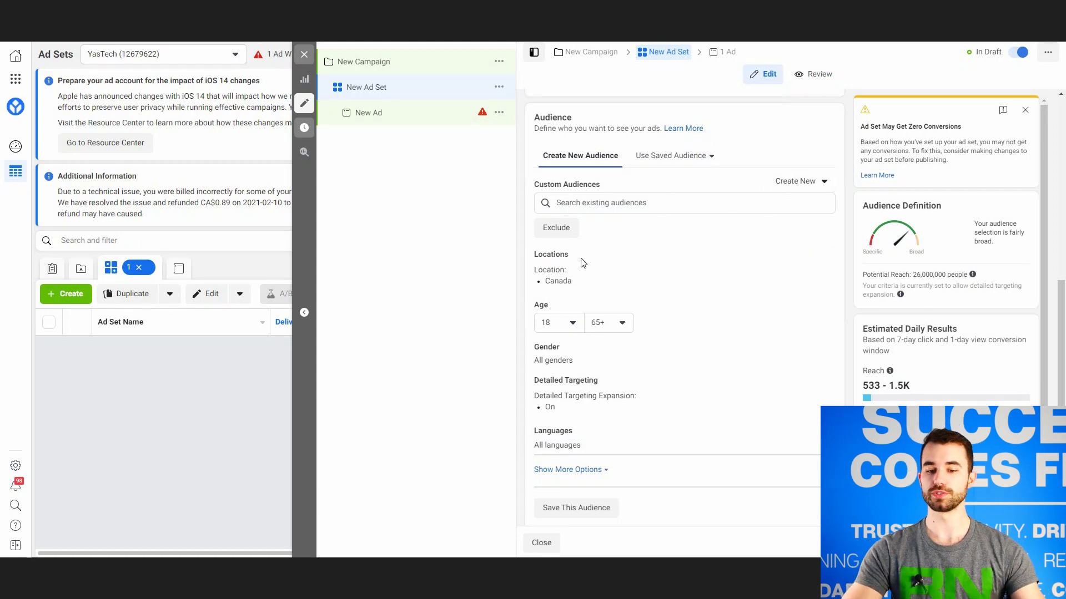
mouse_move(572, 254)
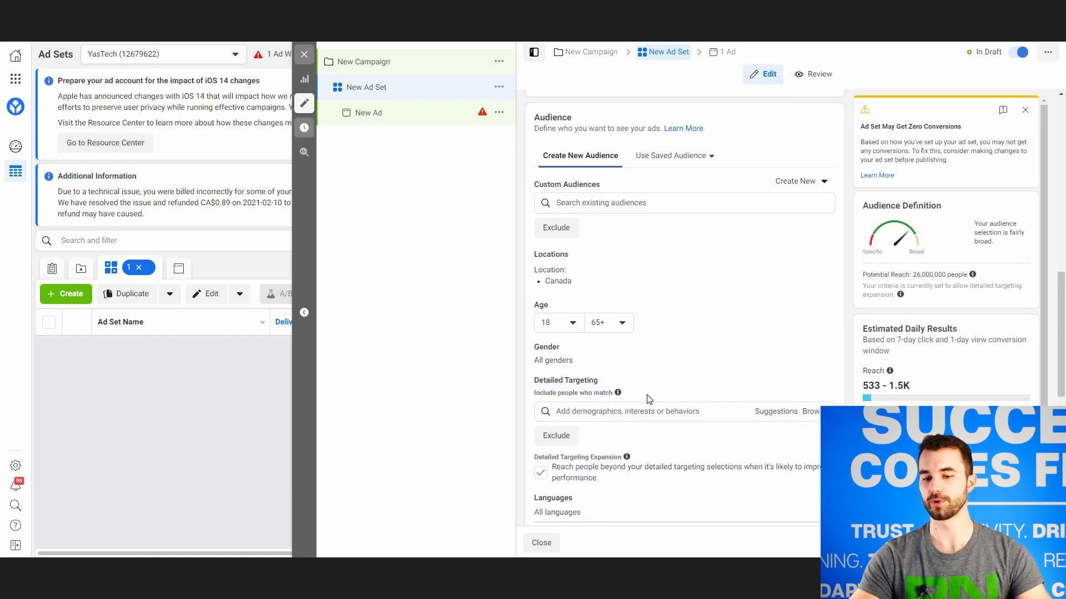
scroll(down, 3)
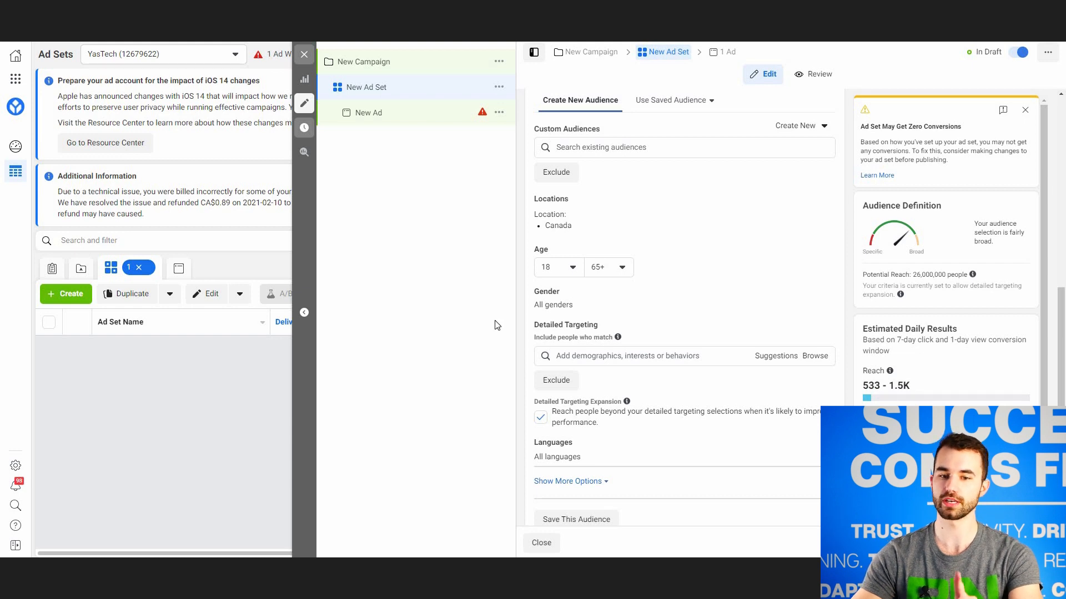
mouse_move(15, 79)
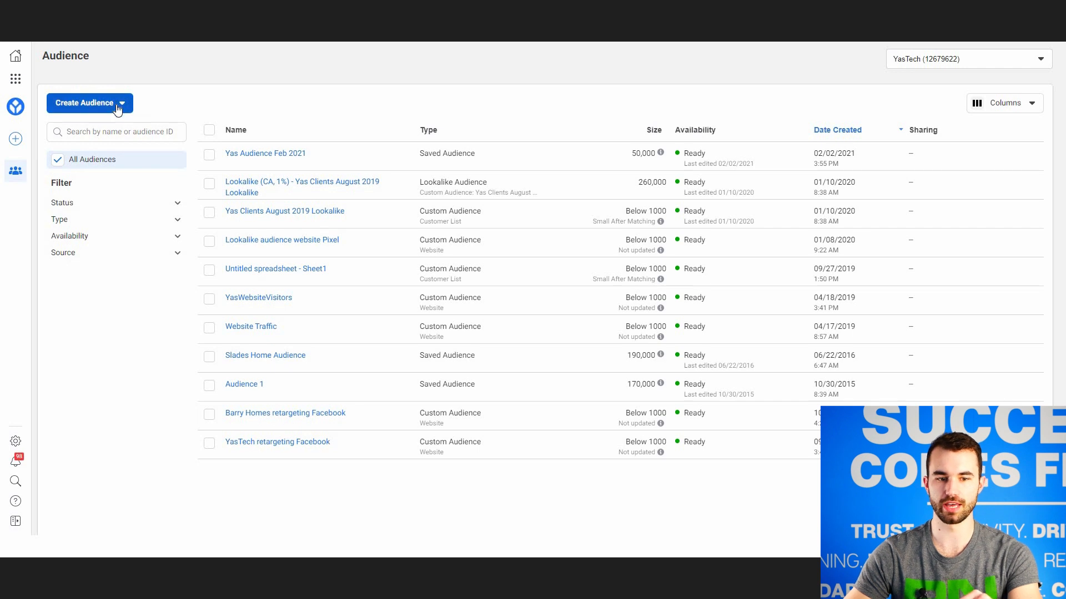
Show the Create Audience menu with Custom, Lookalike, Special Ad and Saved options.
click(90, 104)
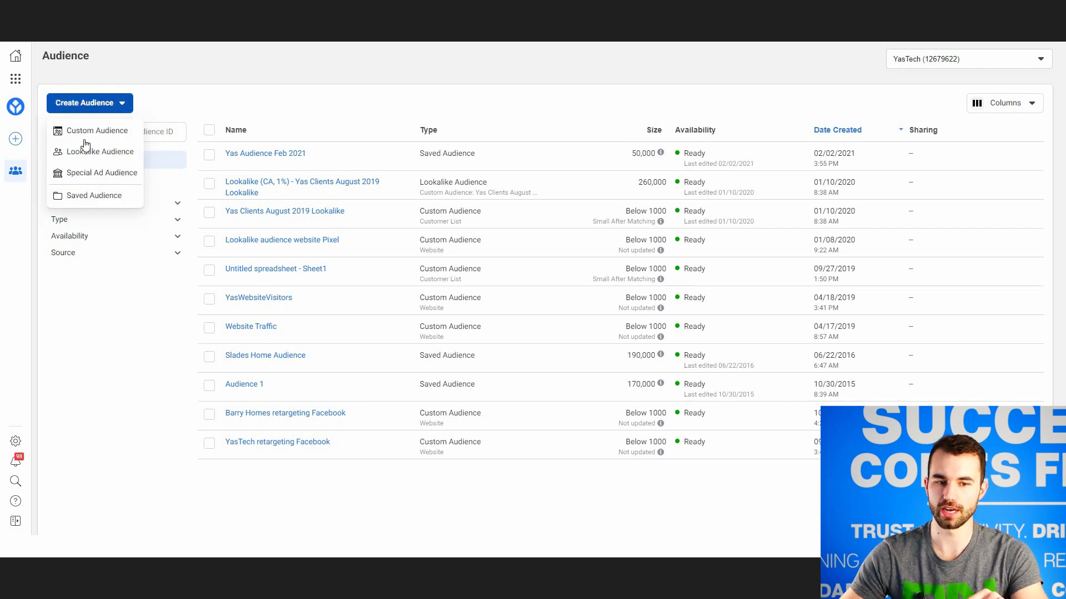
mouse_move(114, 177)
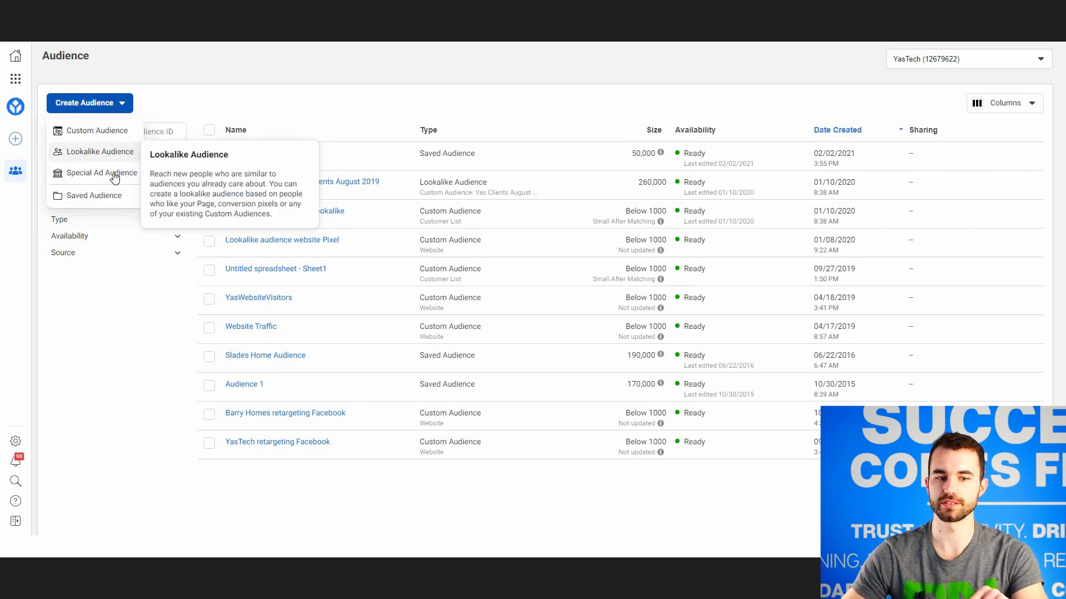
mouse_move(136, 179)
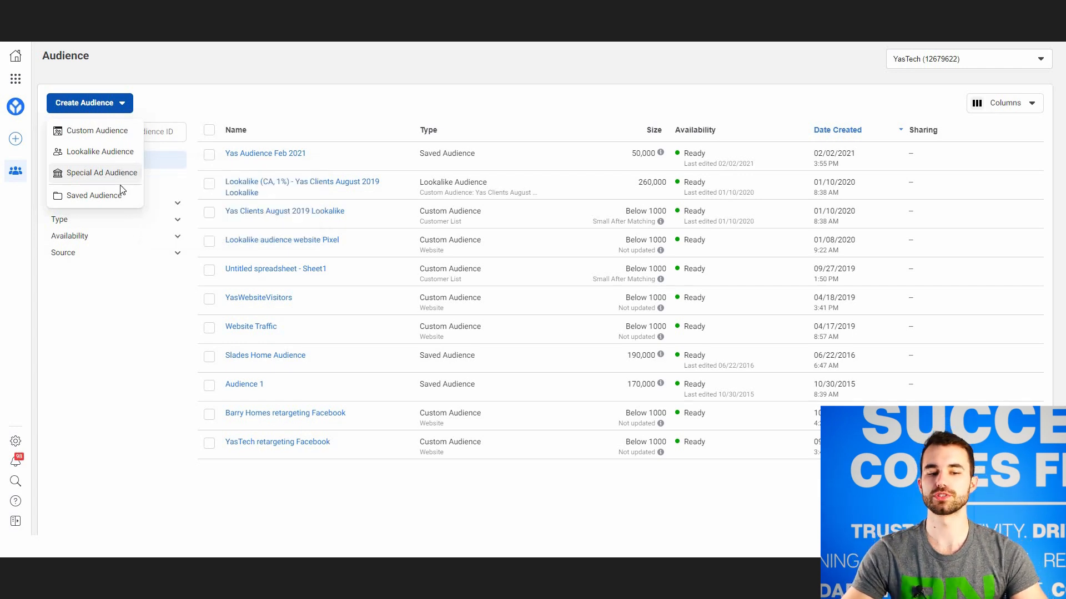
mouse_move(81, 198)
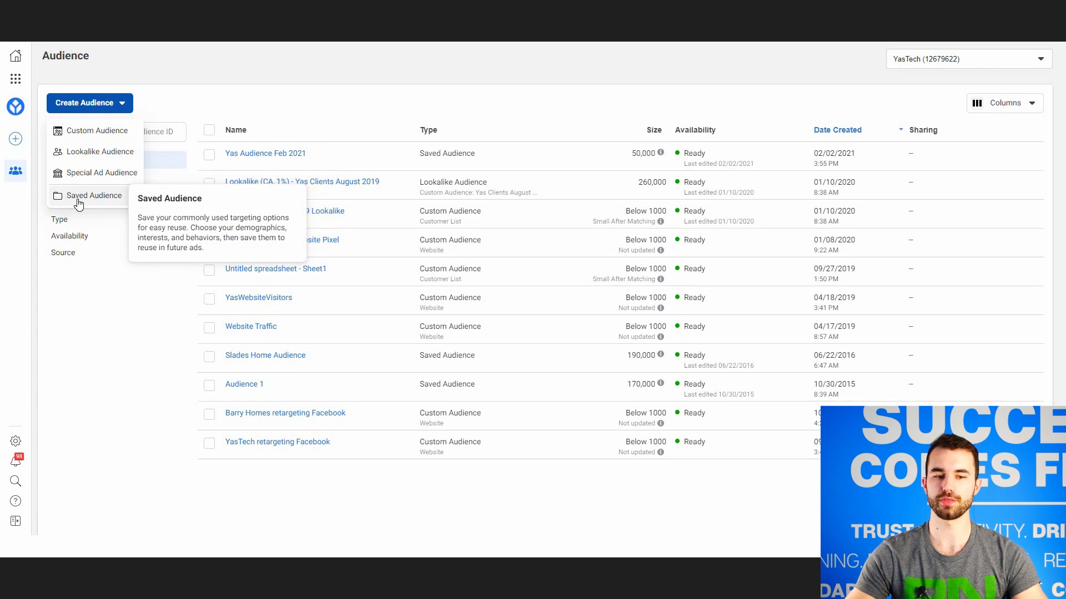
mouse_move(110, 202)
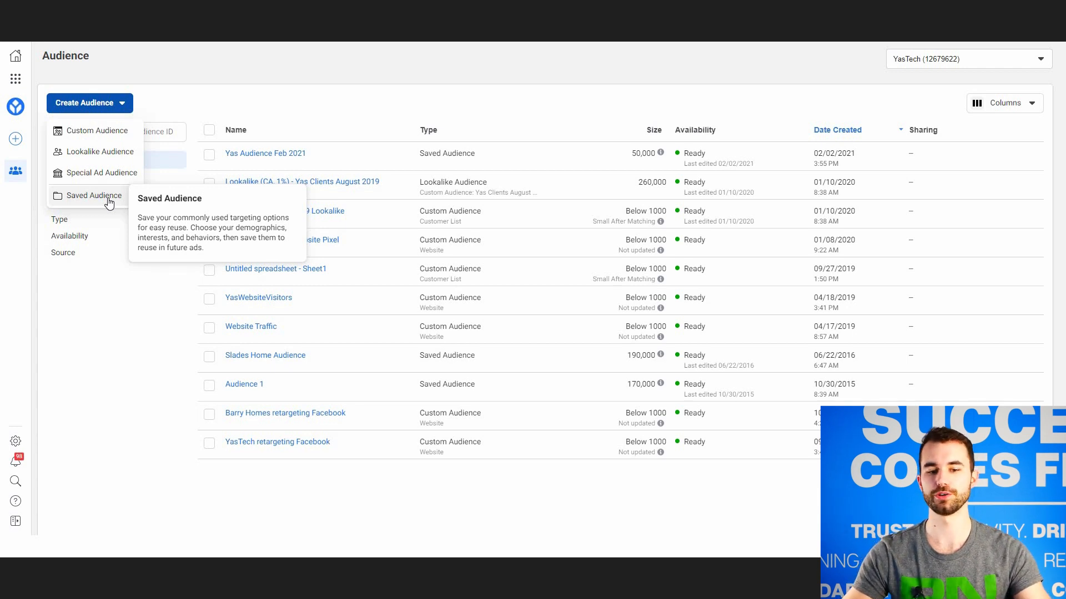
Start a Saved Audience and remove Canada from its locations.
click(93, 195)
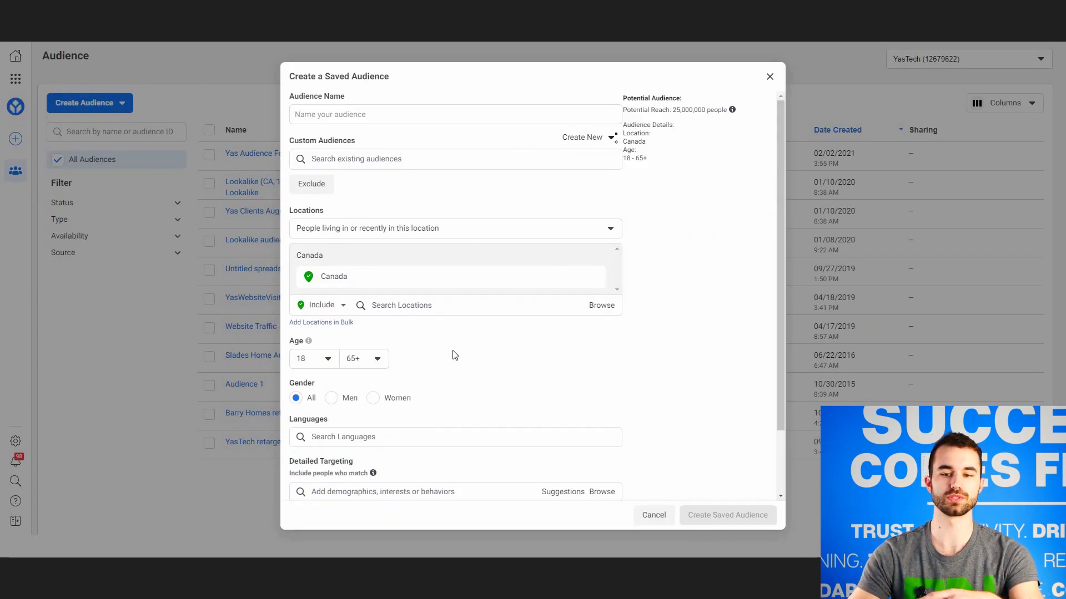
mouse_move(442, 347)
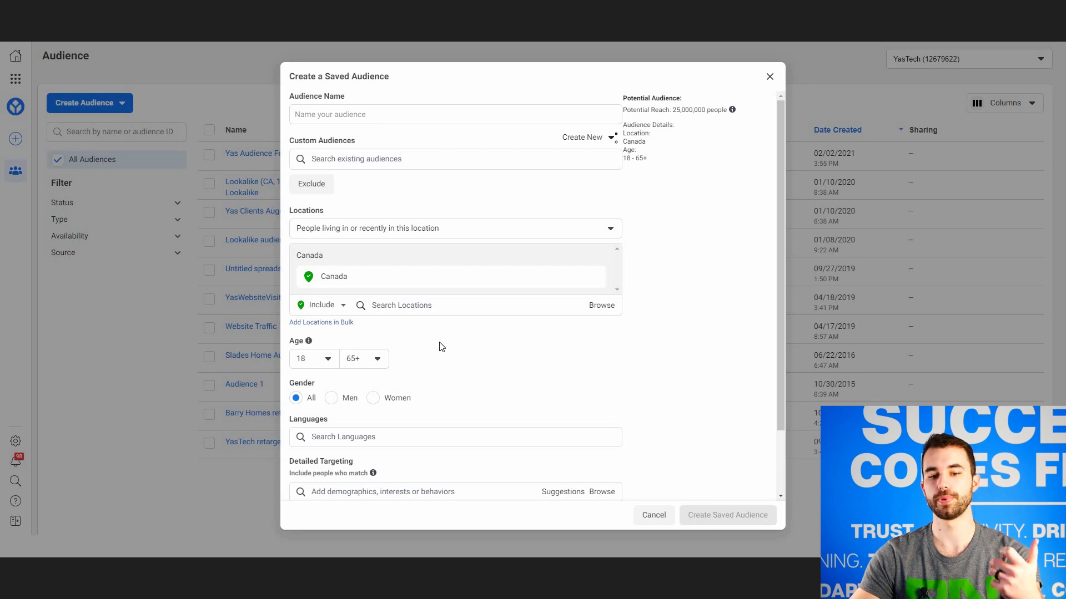
scroll(down, 3)
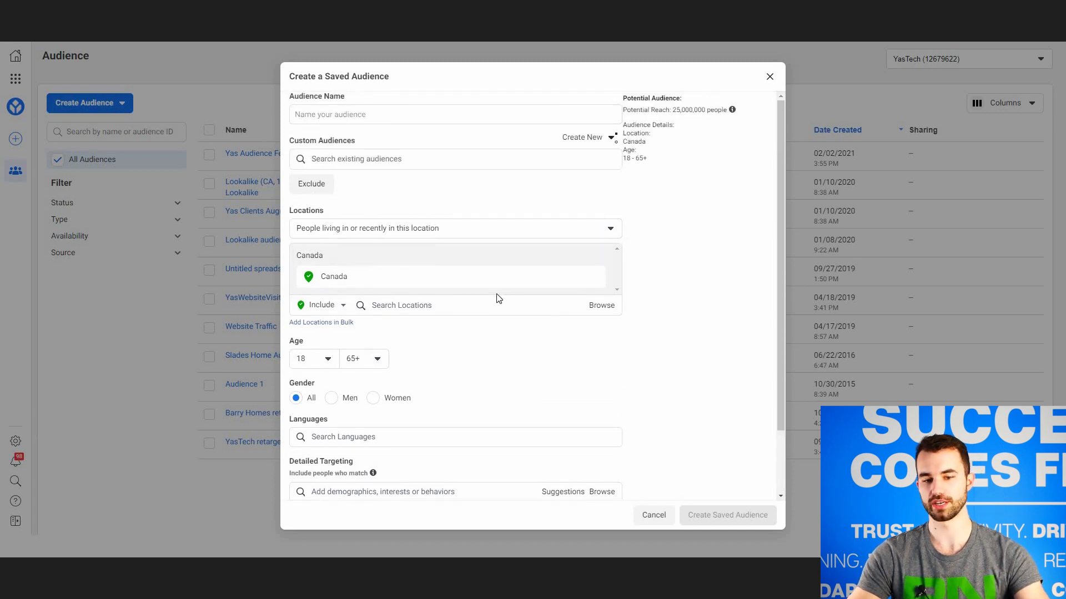
scroll(down, 3)
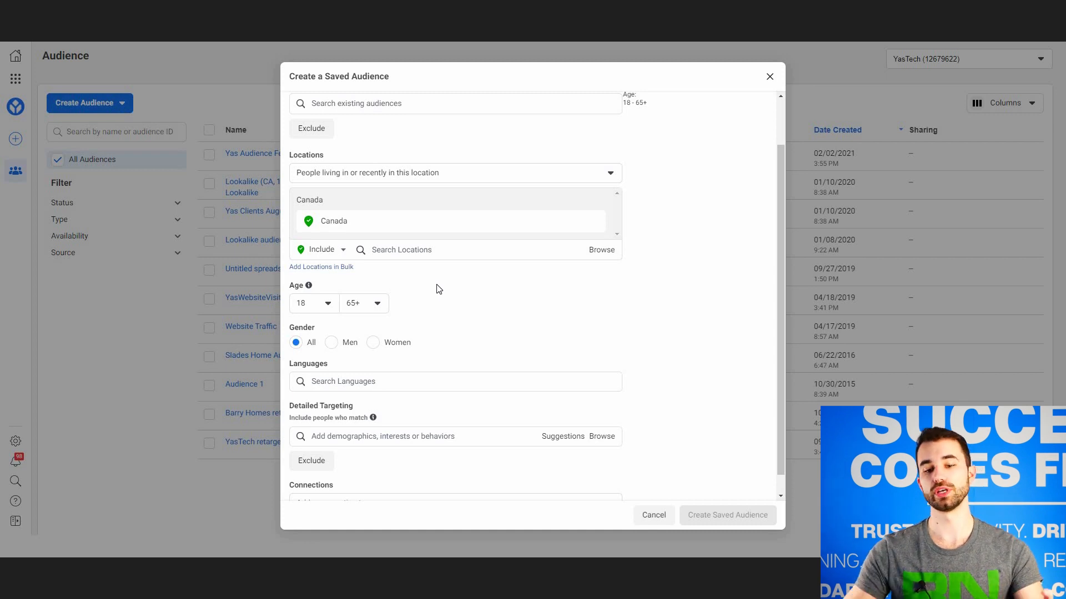
mouse_move(325, 228)
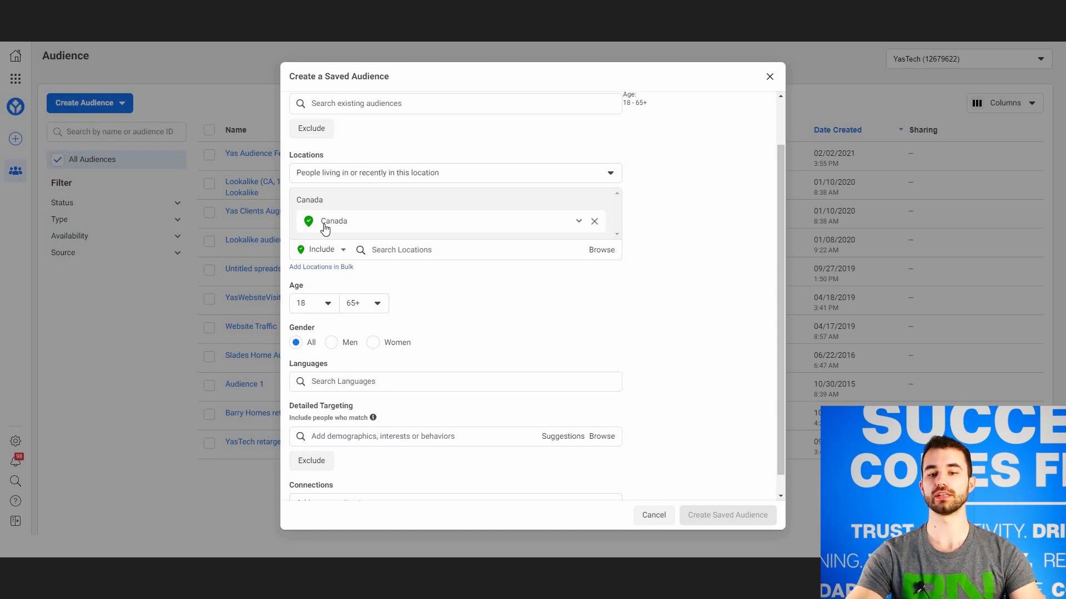
mouse_move(493, 273)
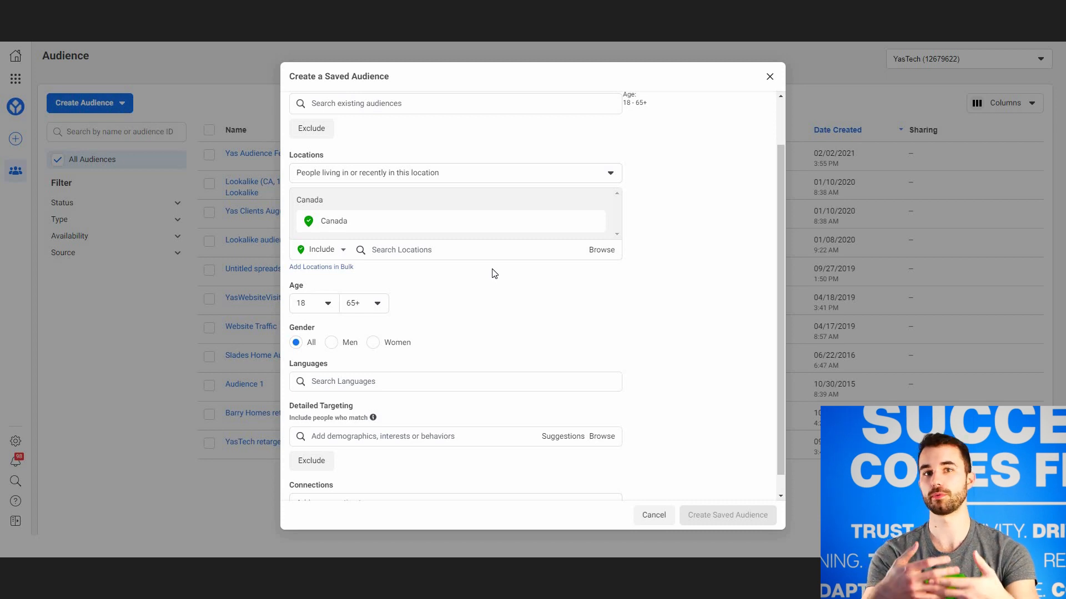
mouse_move(586, 225)
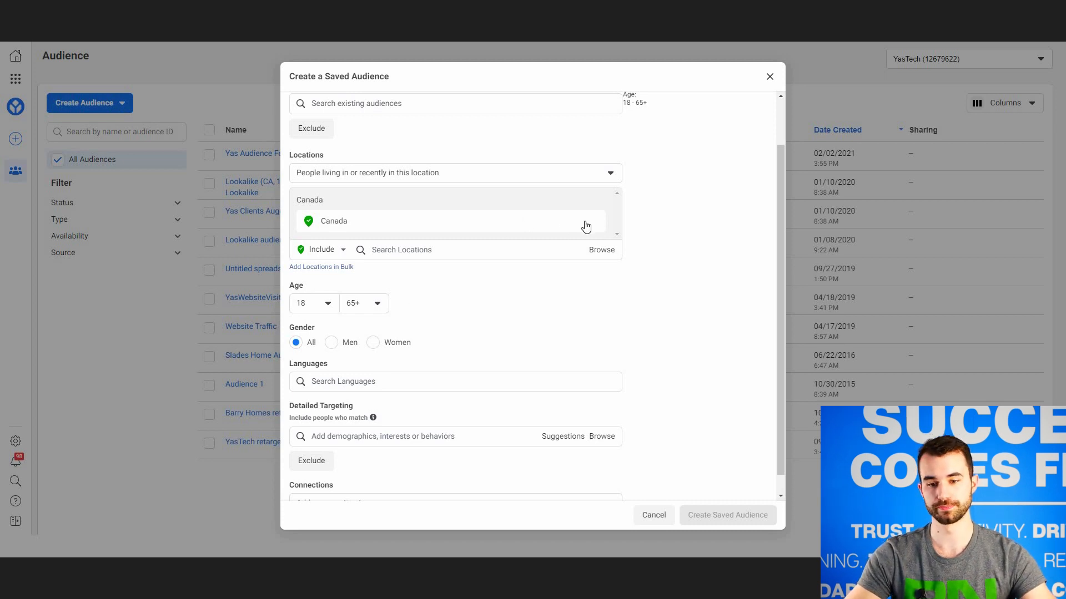
click(455, 173)
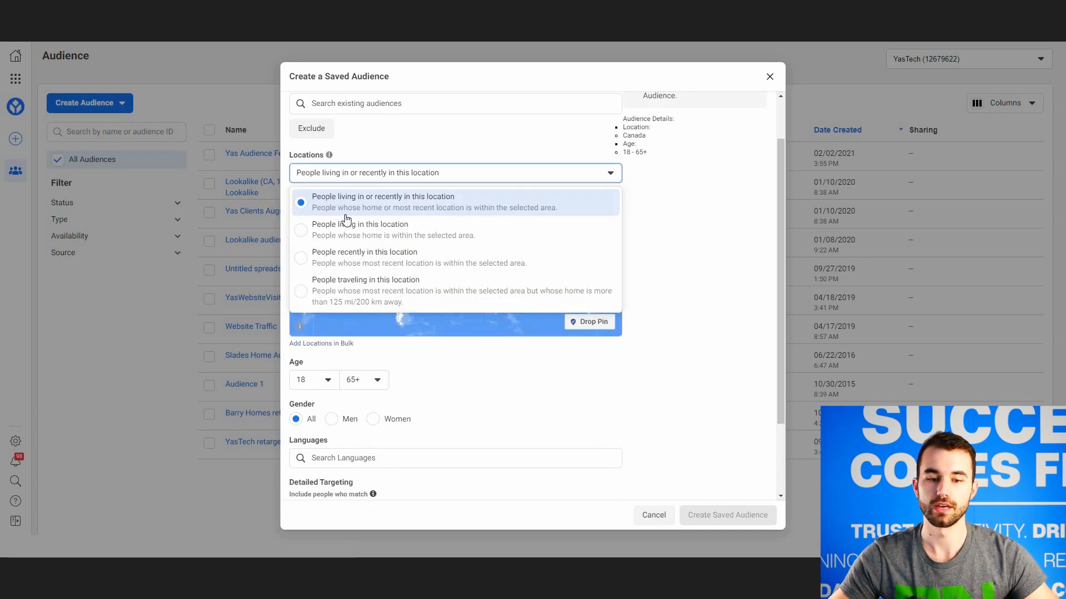
mouse_move(385, 185)
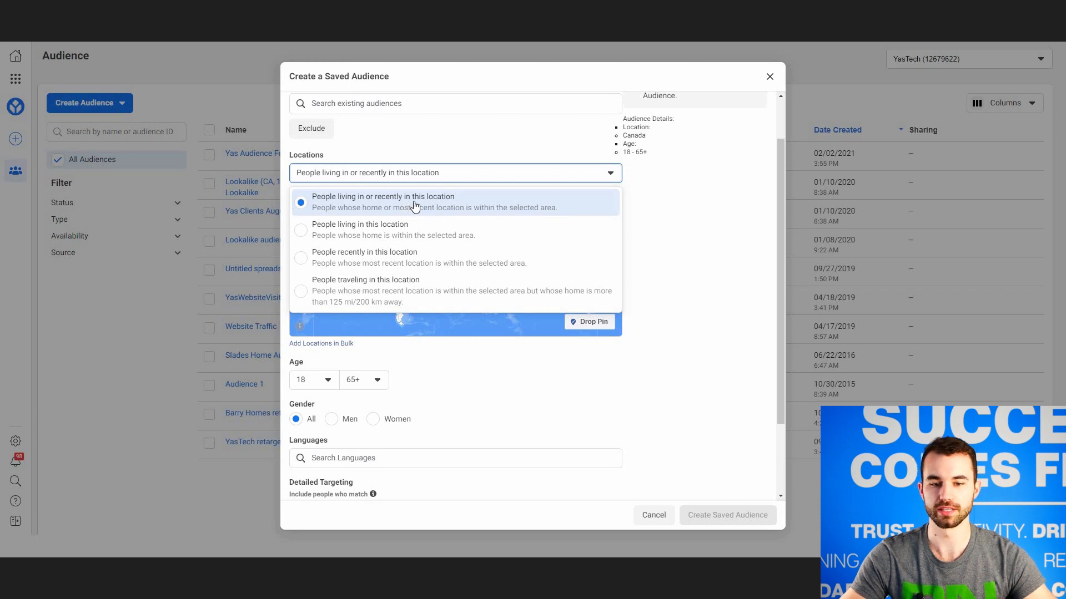
mouse_move(451, 237)
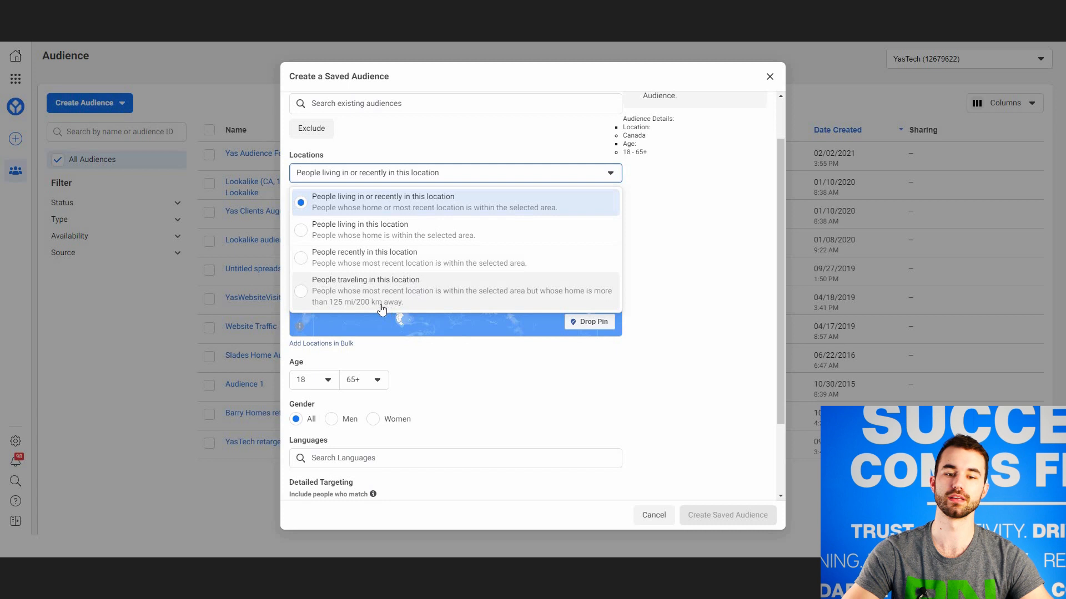
mouse_move(418, 247)
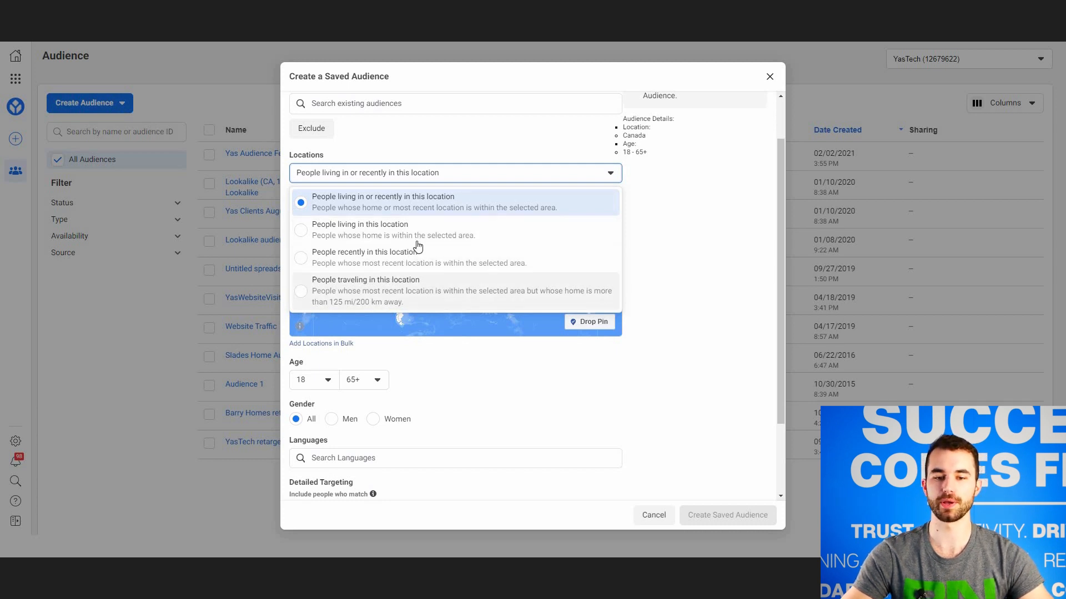
Keep the living-in-or-recently default and focus the location search field.
click(383, 202)
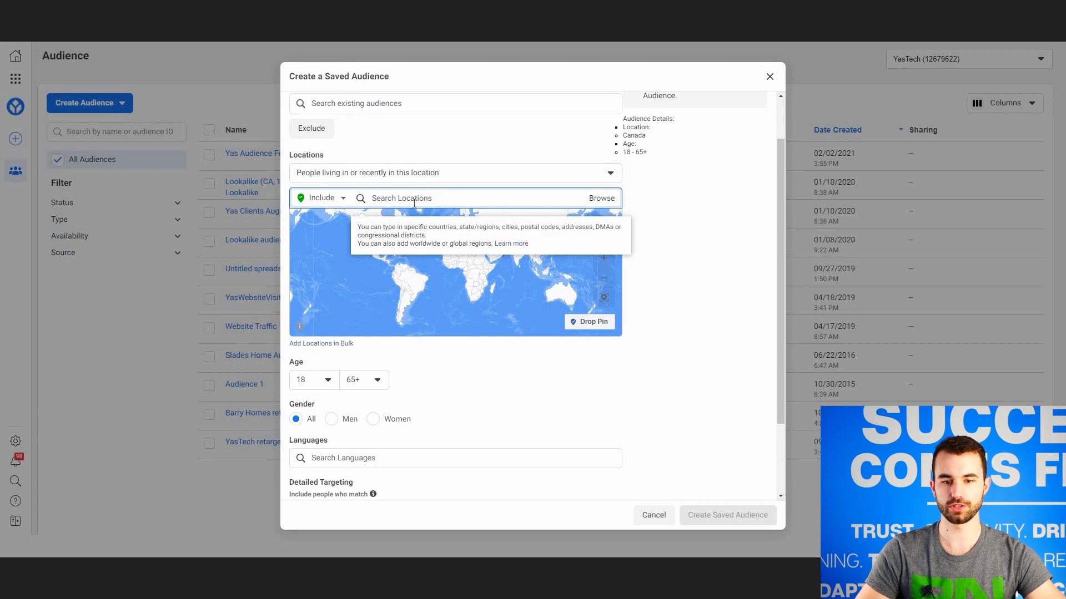
Search 'sas' and add Saskatchewan, Canada as the included location.
text(saskatchewan)
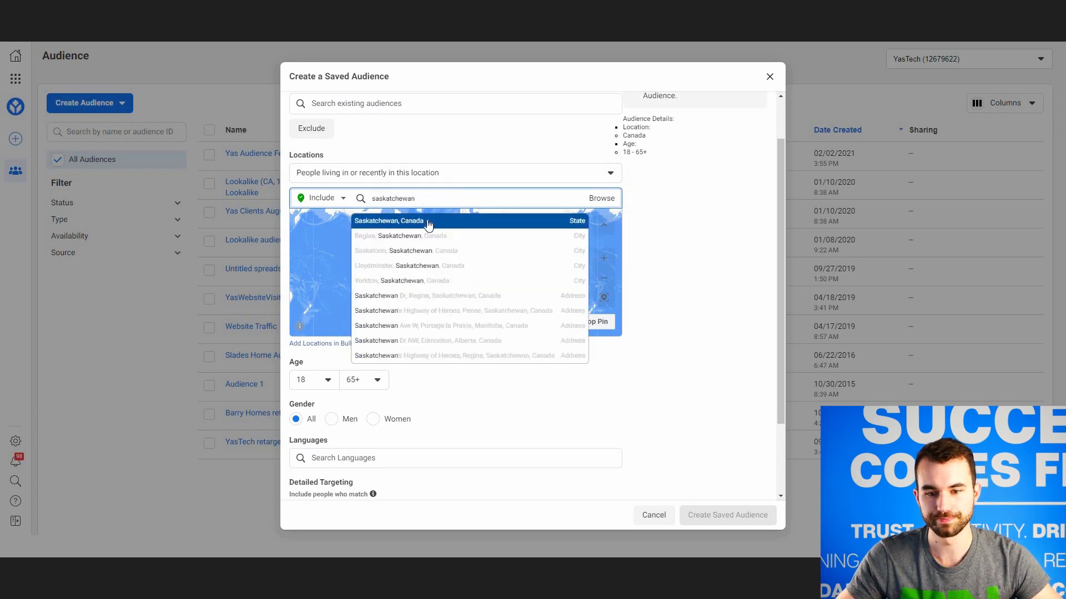
click(390, 220)
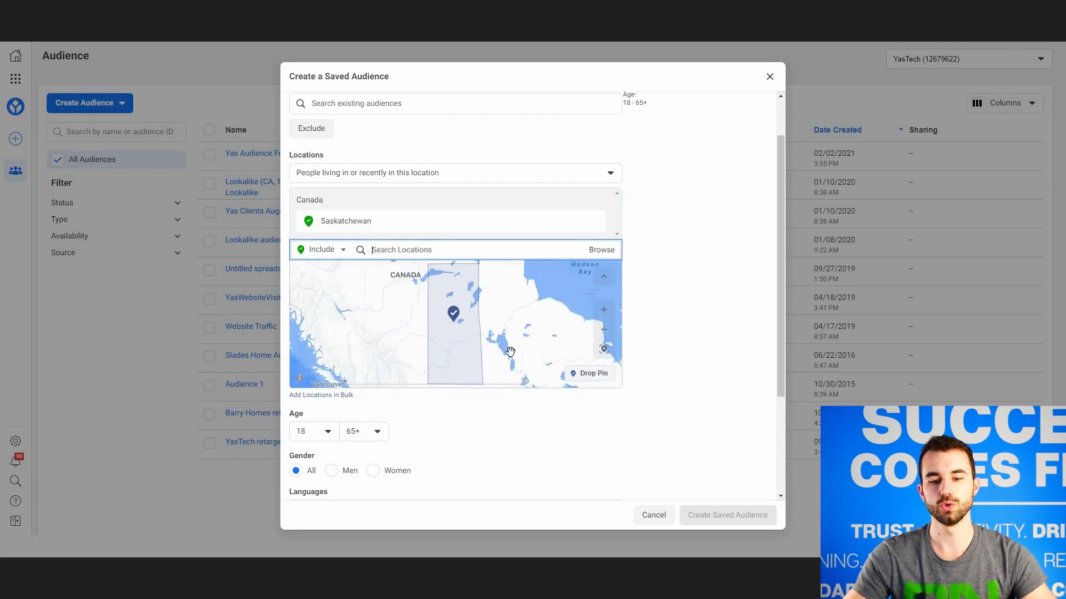
scroll(down, 3)
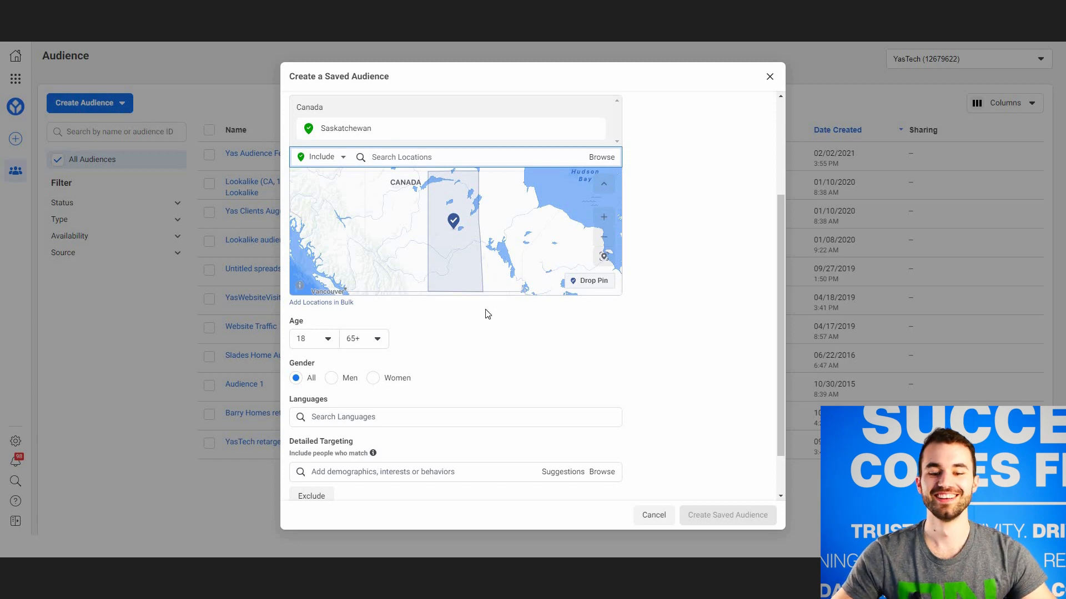
scroll(down, 3)
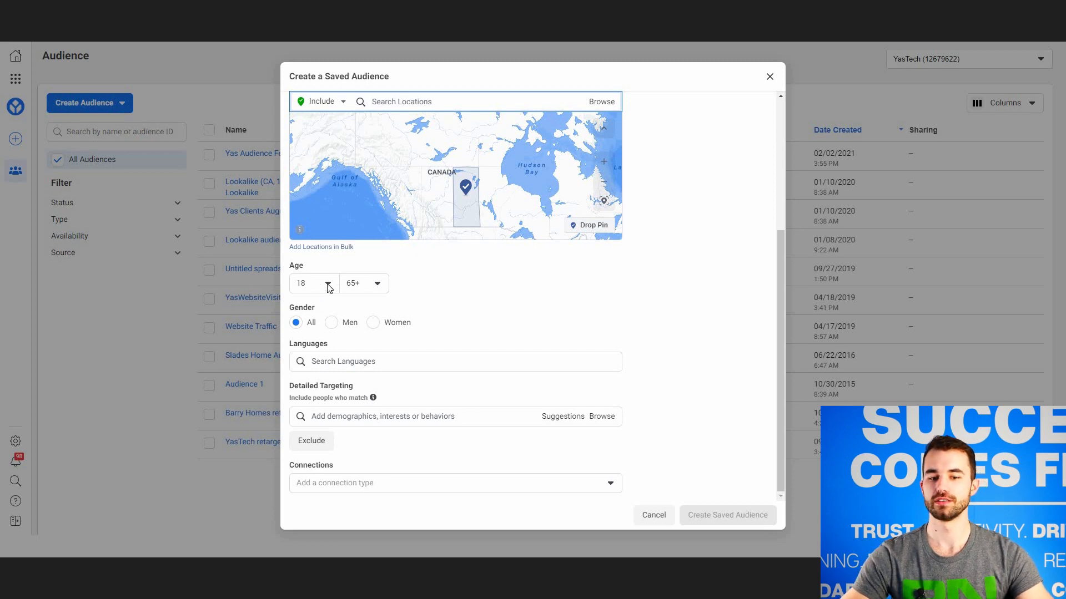
Set the audience's minimum age to 27 and the maximum age to 55.
click(327, 283)
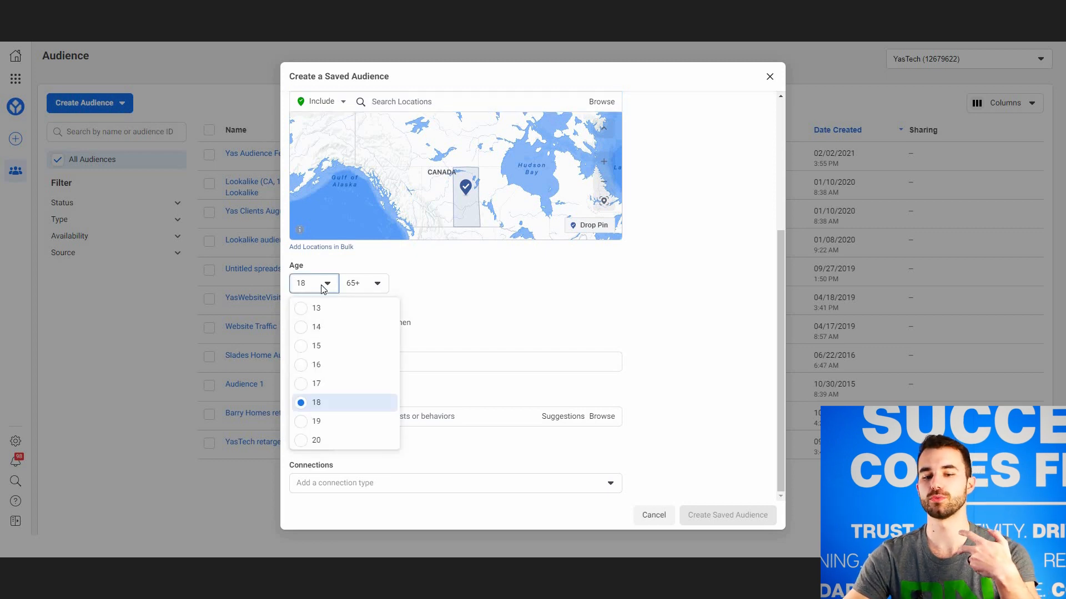
mouse_move(345, 345)
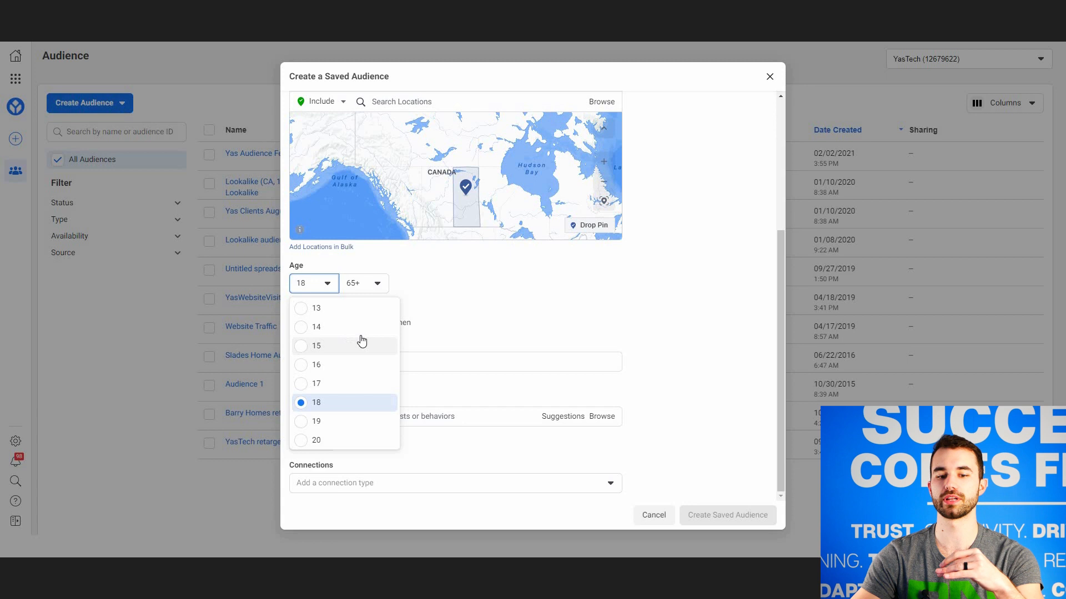
mouse_move(352, 393)
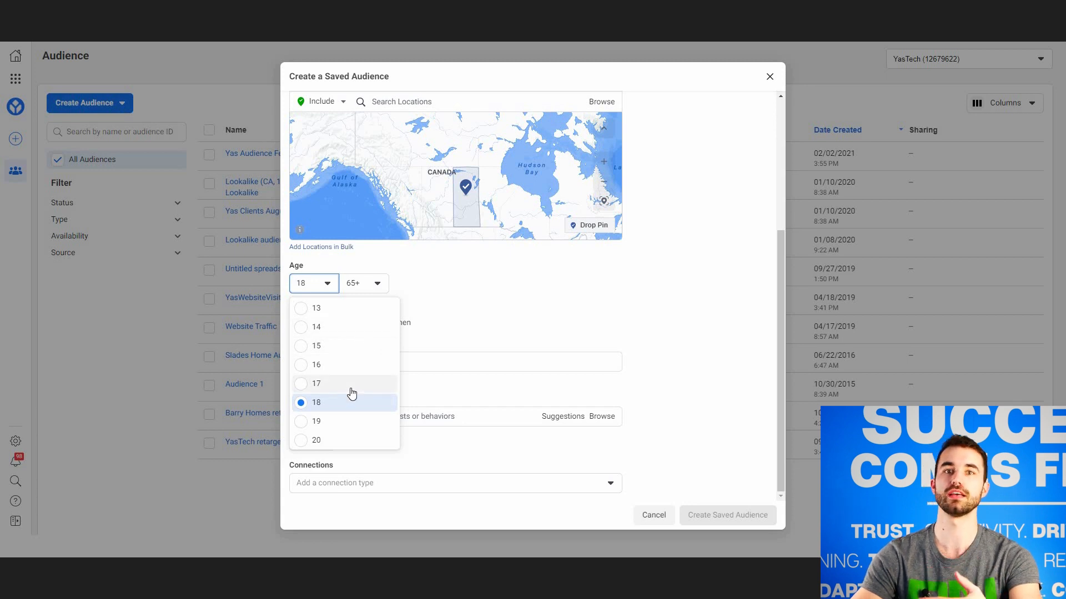
scroll(down, 3)
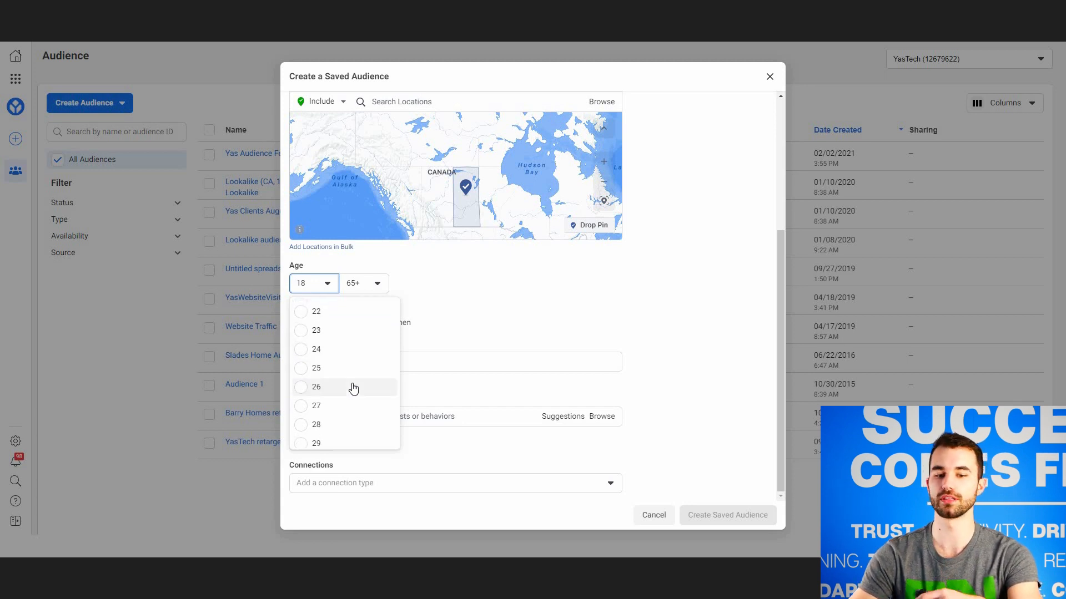
click(316, 405)
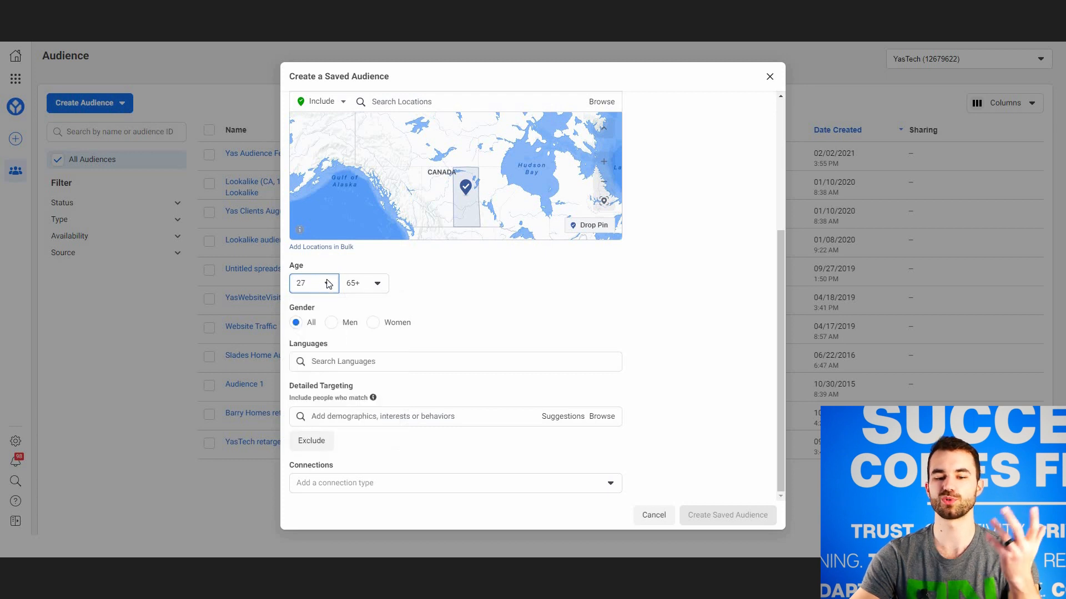
click(363, 283)
text(55)
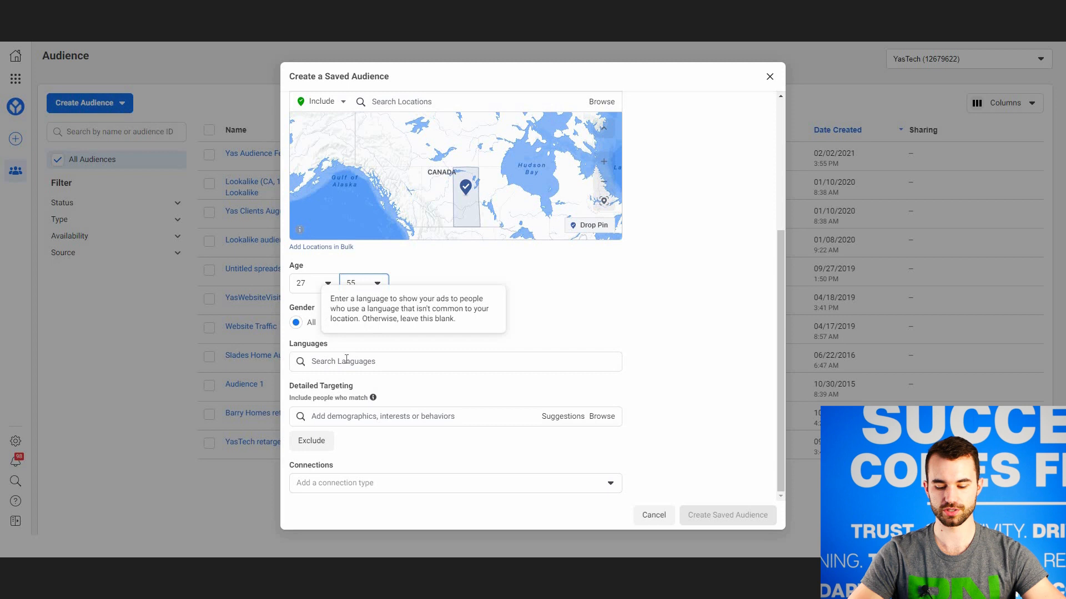
Search 'english' and add English (All) as the audience language.
text(english)
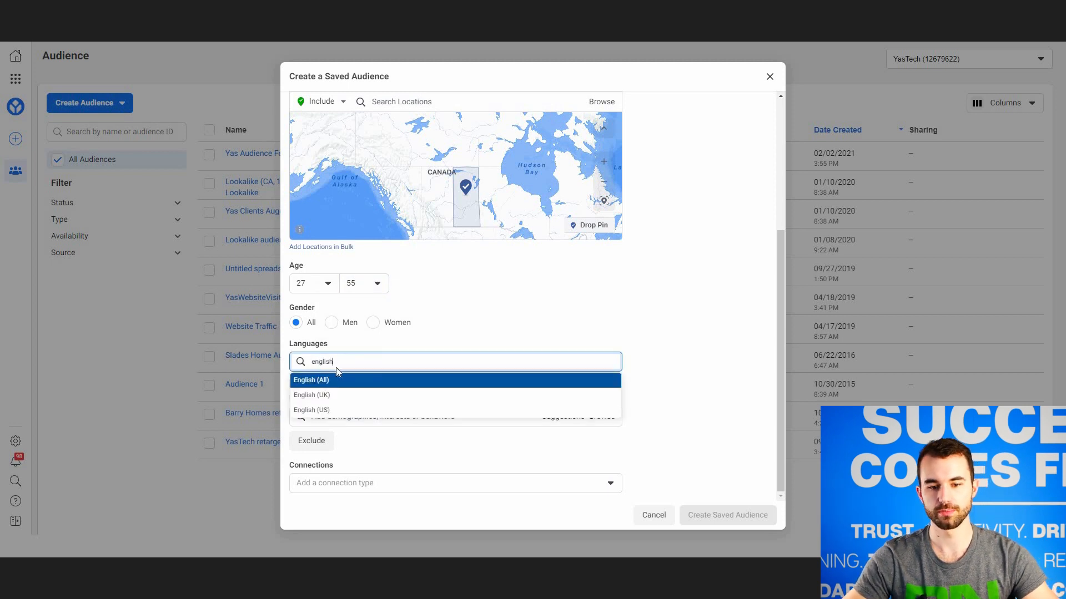
click(311, 380)
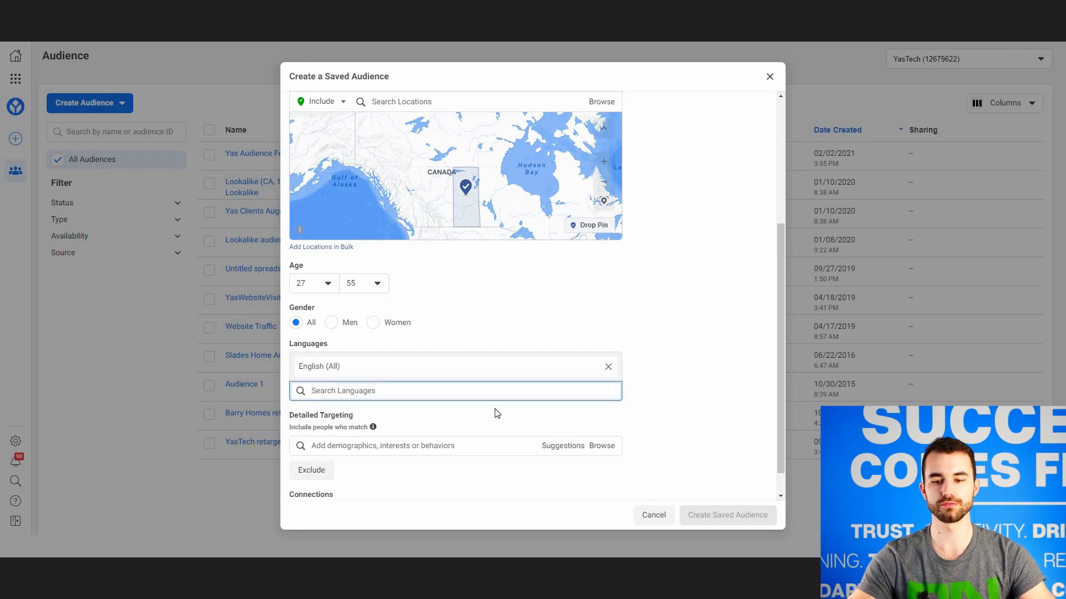
scroll(down, 3)
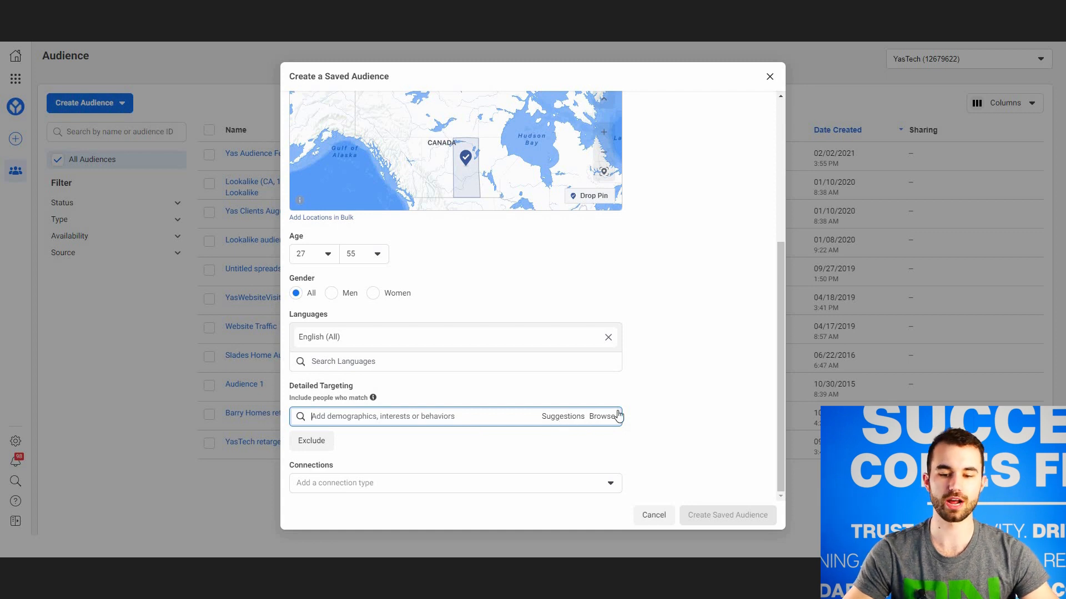
Add Small Business owner from suggestions and Engaged Shoppers via a 'shopp' search to detailed targeting.
click(443, 417)
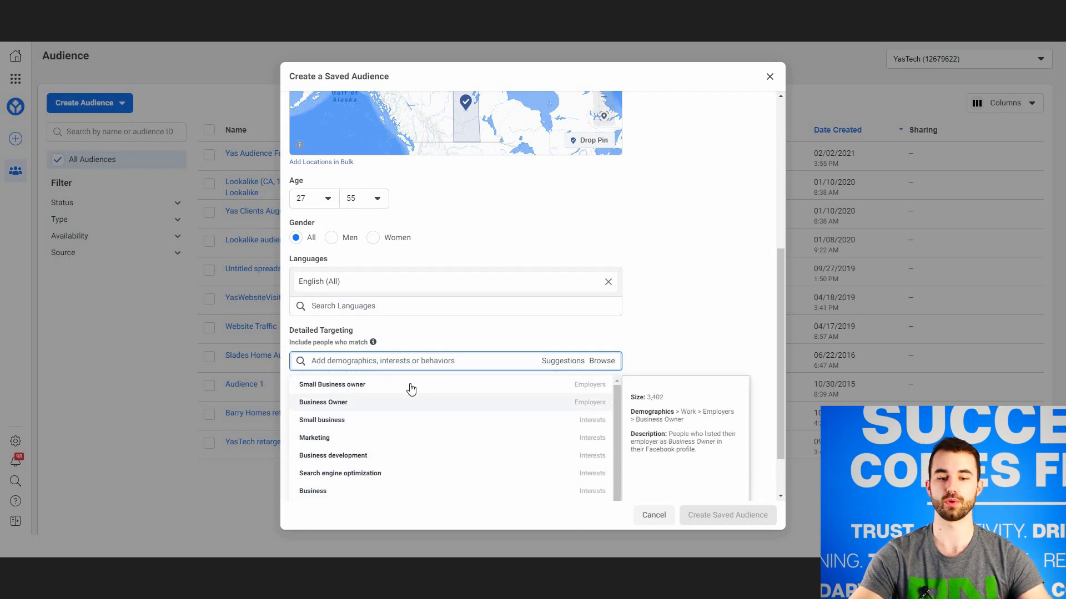
mouse_move(354, 391)
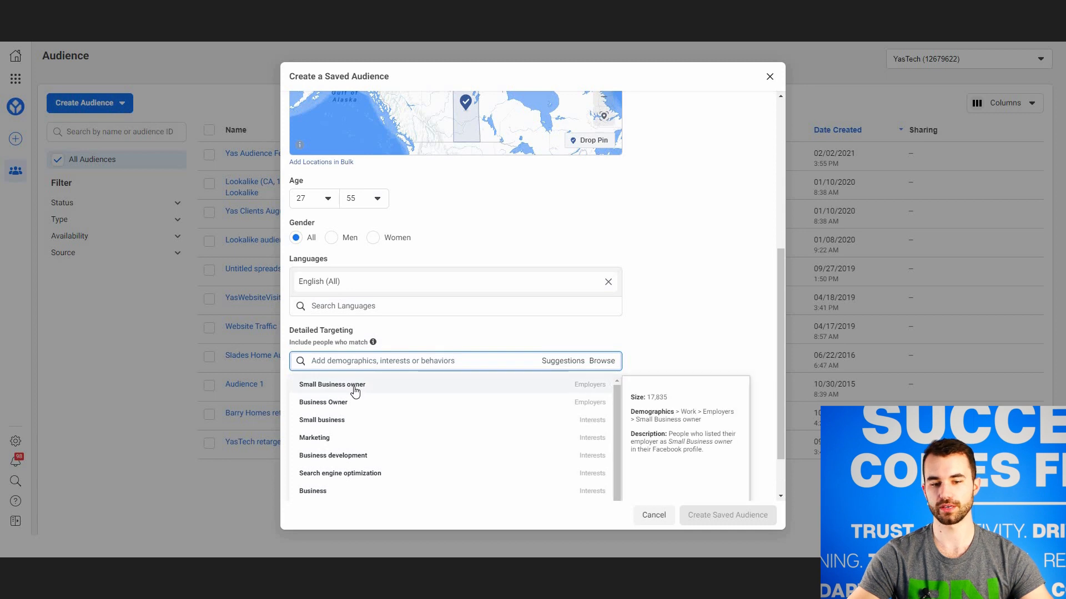
click(332, 385)
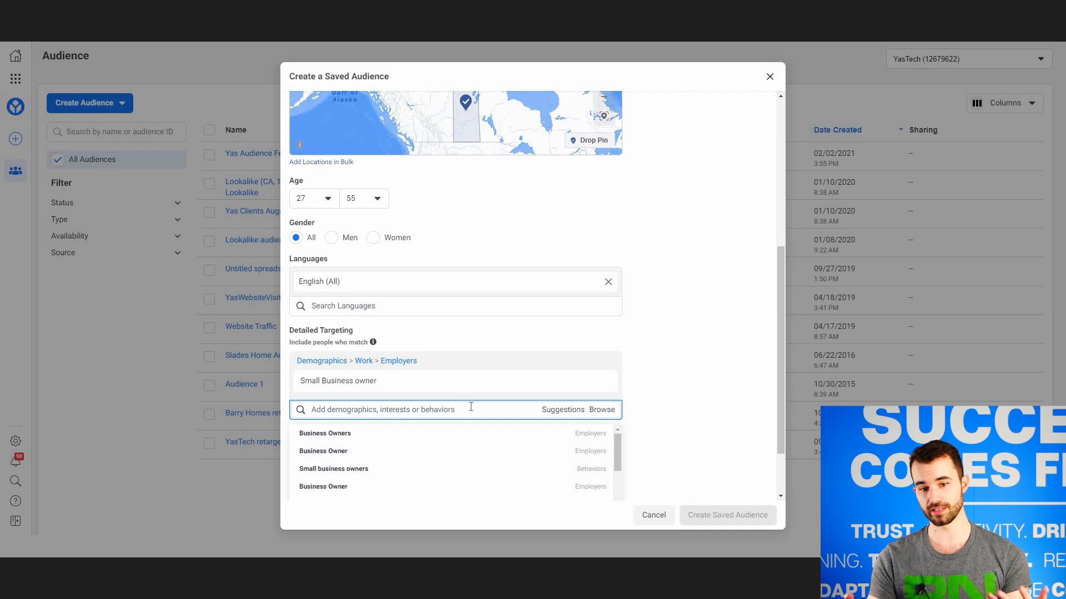
mouse_move(352, 423)
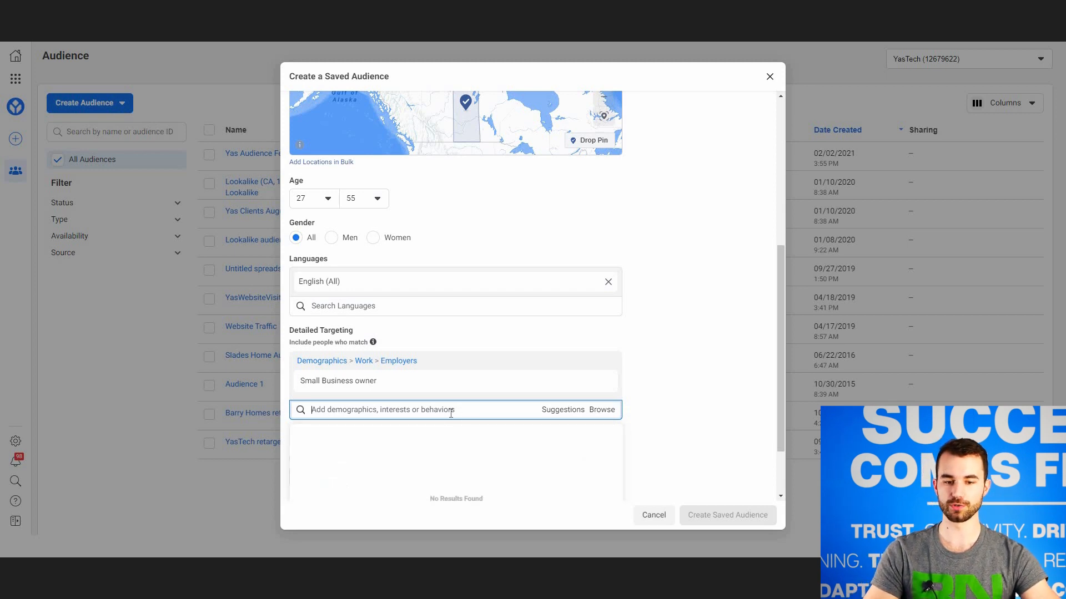
text(shopp)
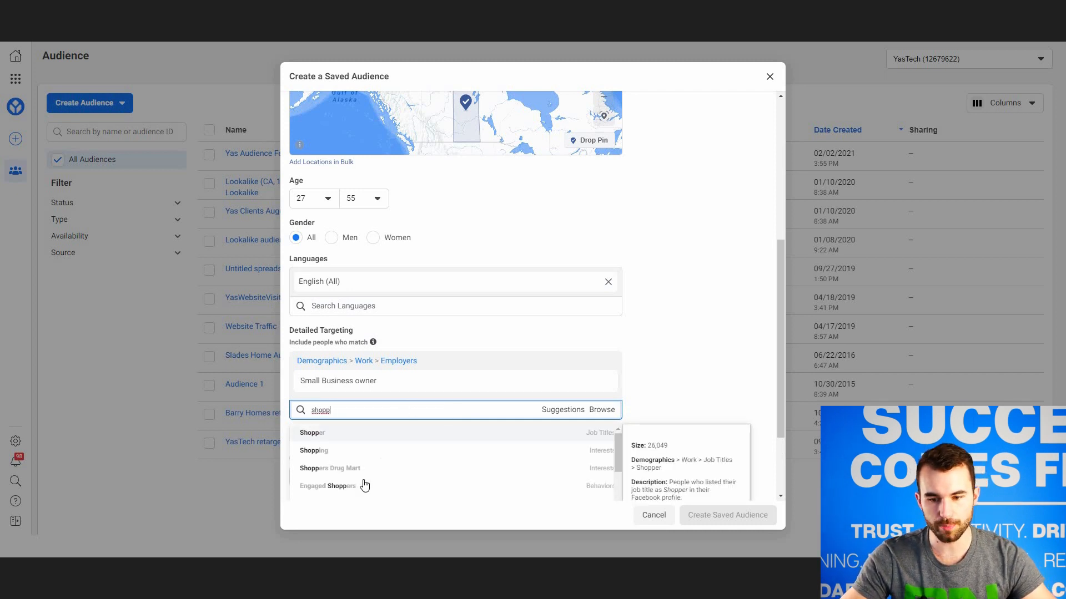
click(327, 486)
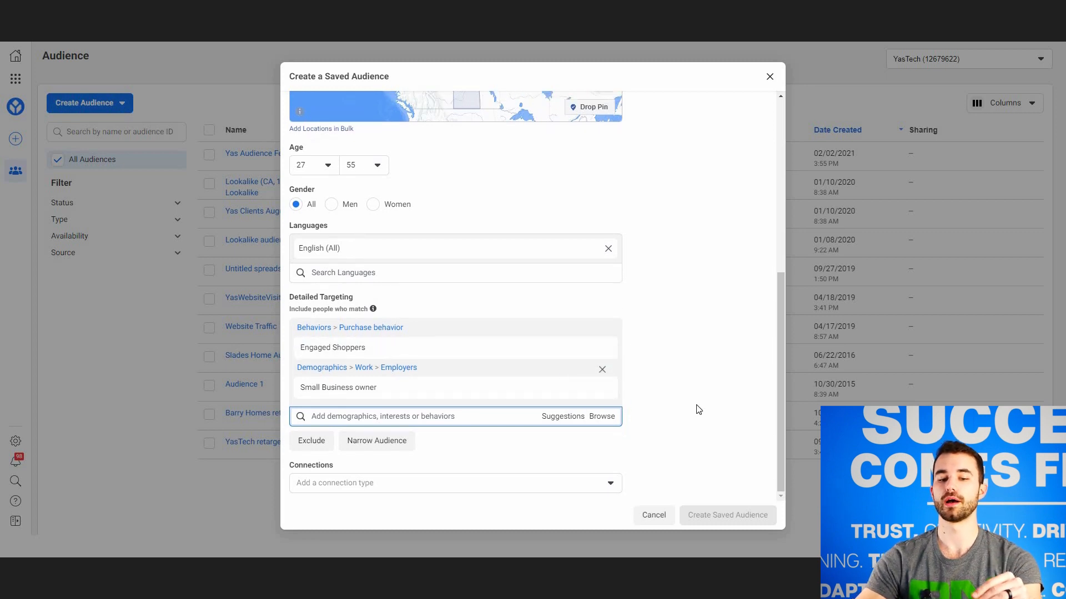
mouse_move(689, 405)
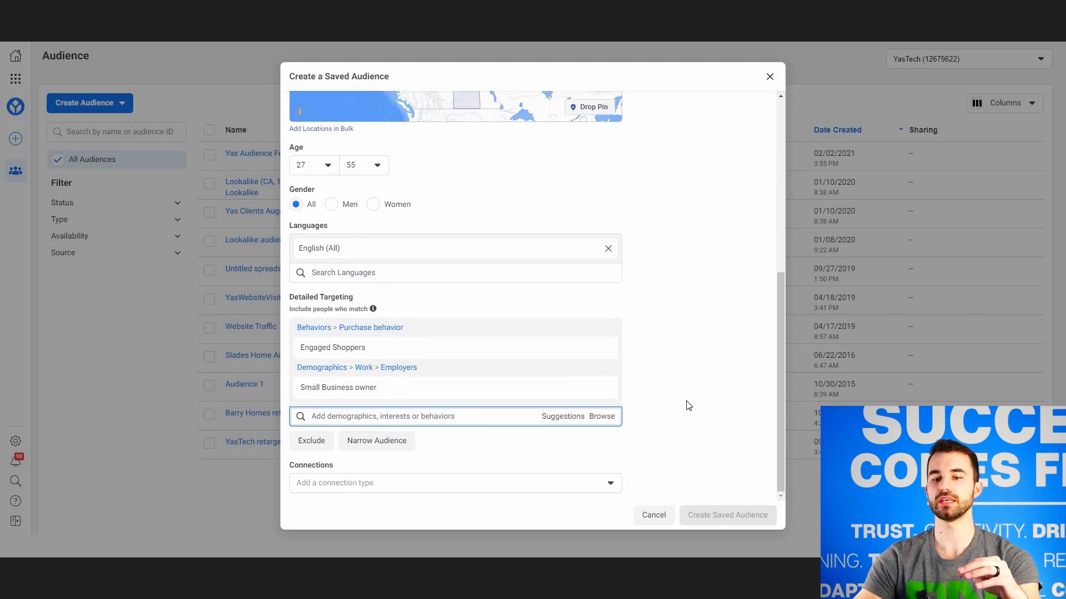
mouse_move(691, 401)
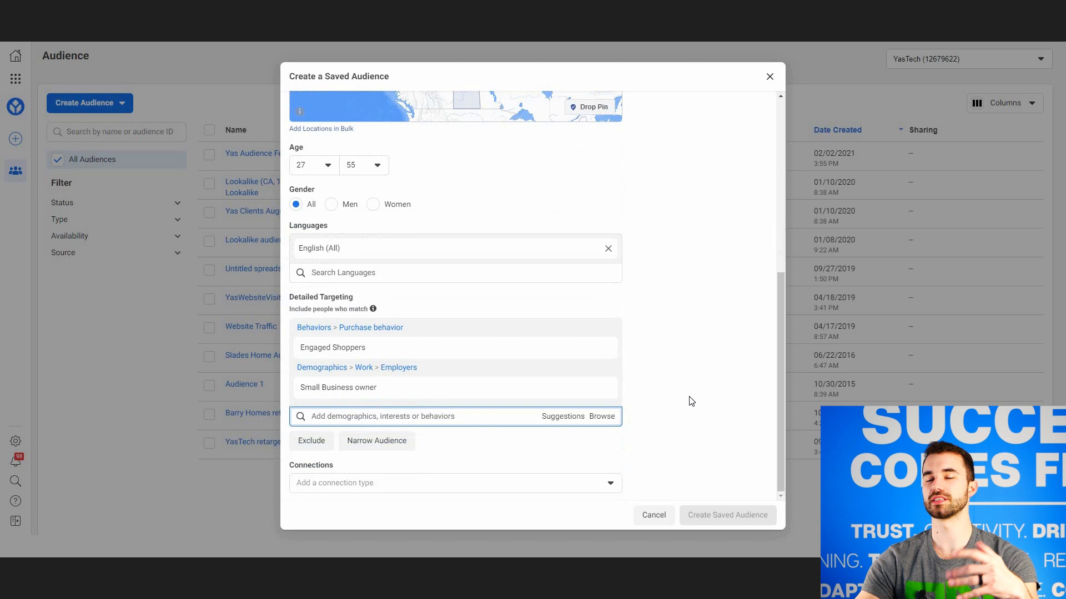
mouse_move(511, 381)
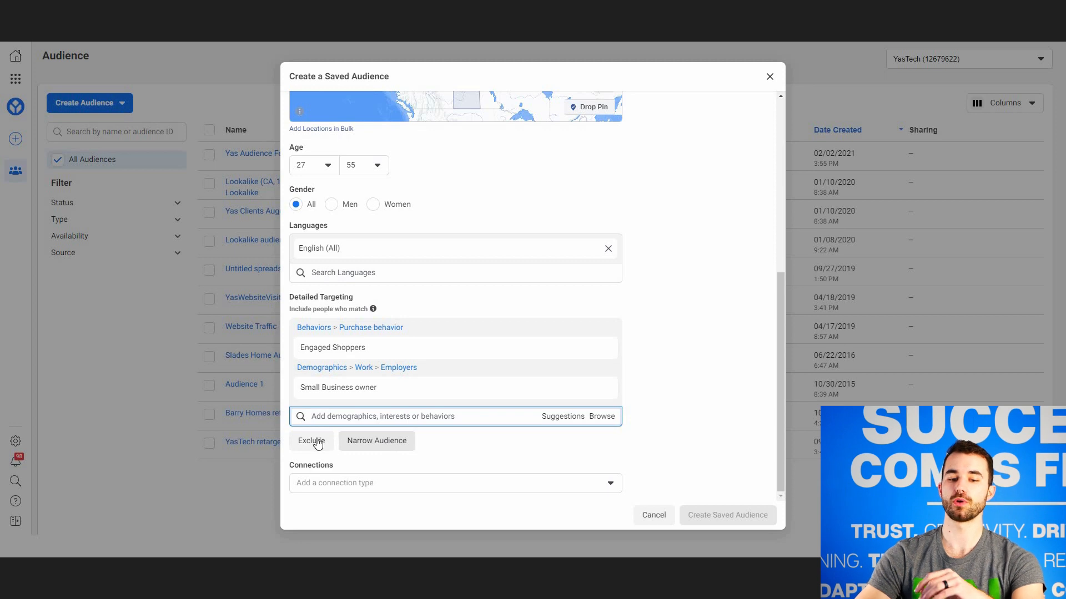
mouse_move(314, 453)
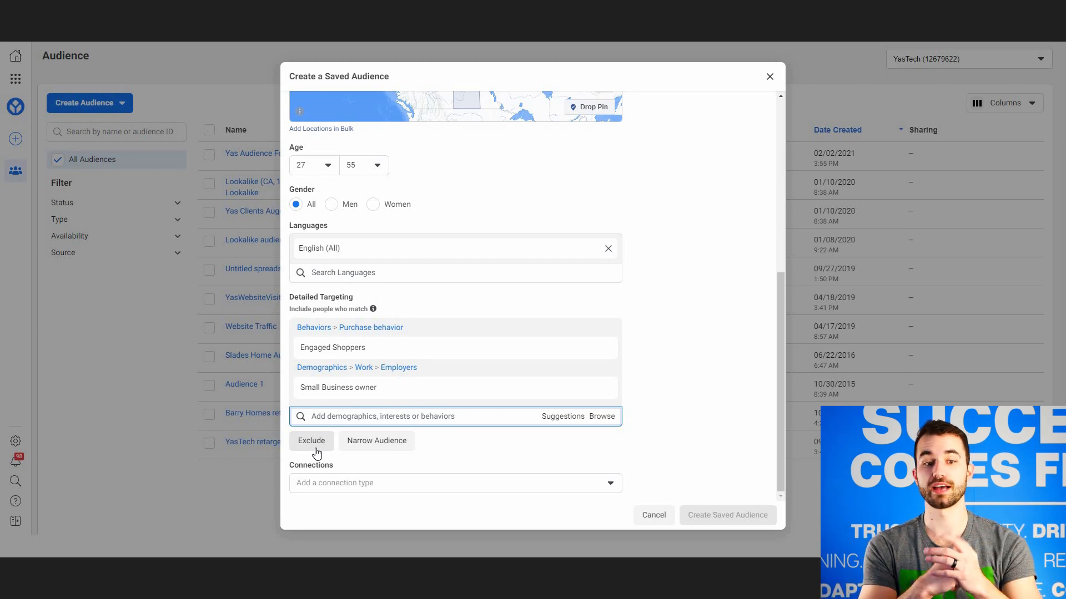
mouse_move(324, 453)
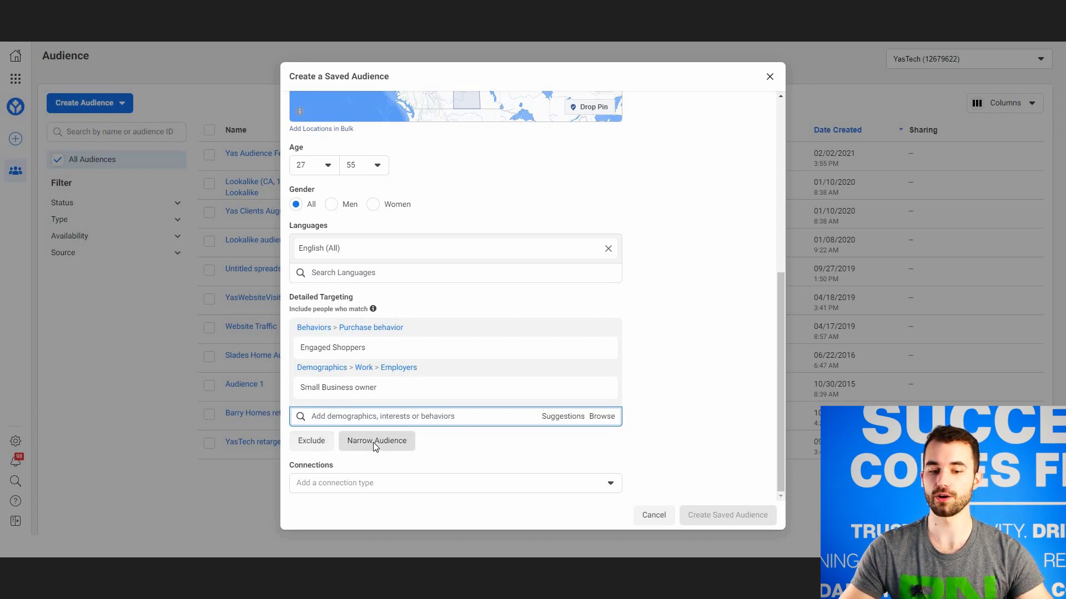
click(377, 441)
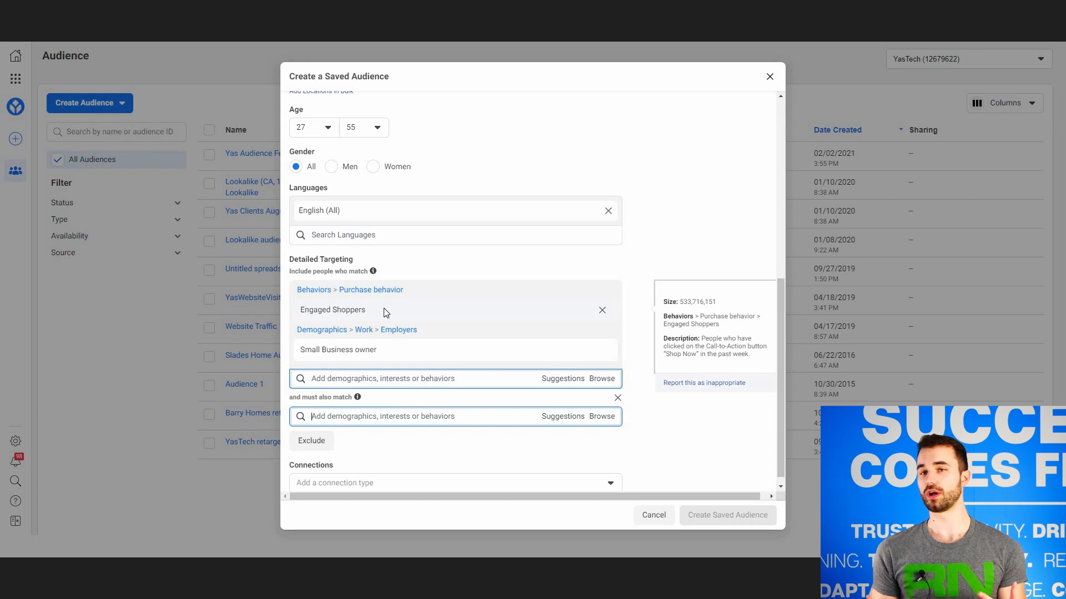
mouse_move(262, 404)
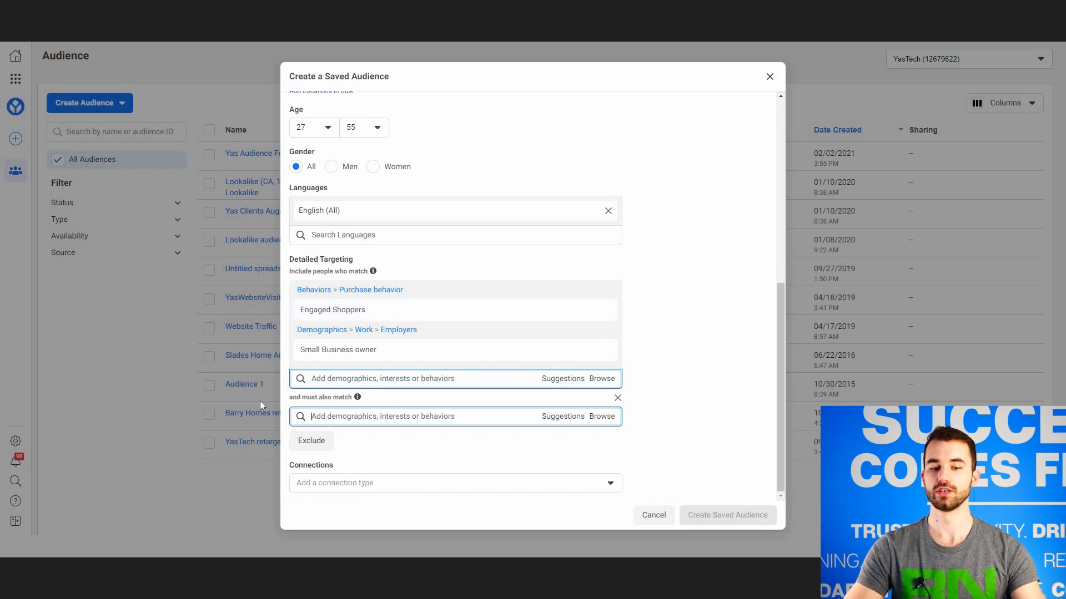
mouse_move(347, 417)
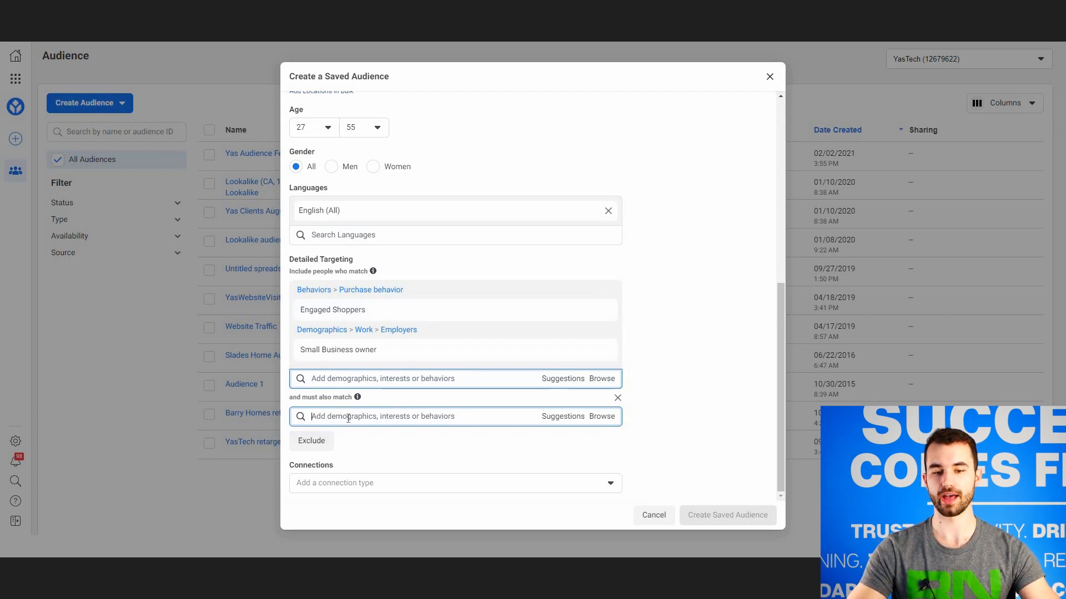
Search 'small' in the 'must also match' field to add Small Business owner.
text(small)
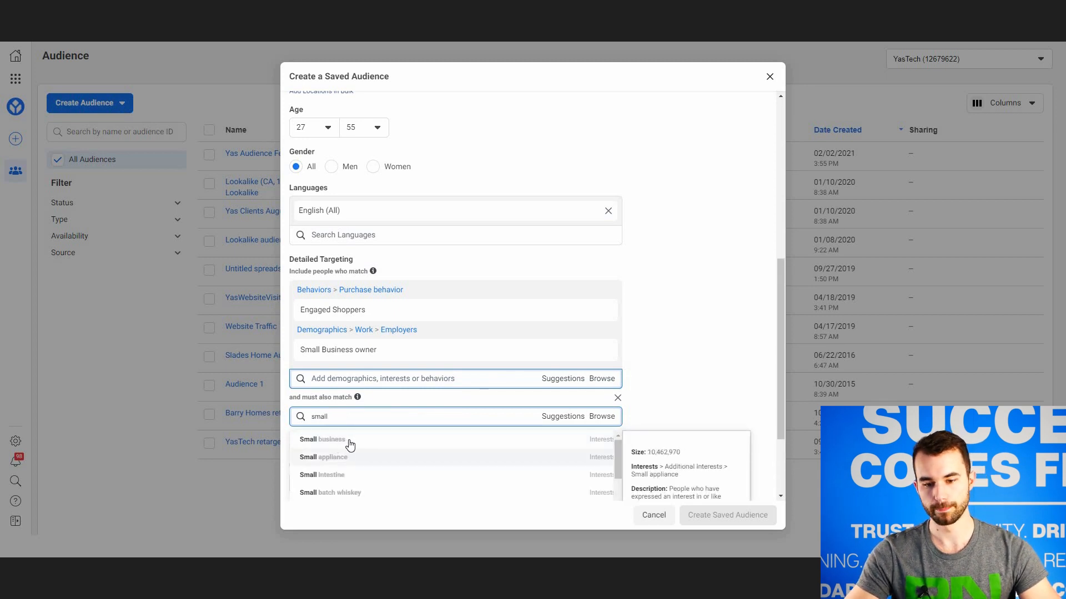
mouse_move(373, 417)
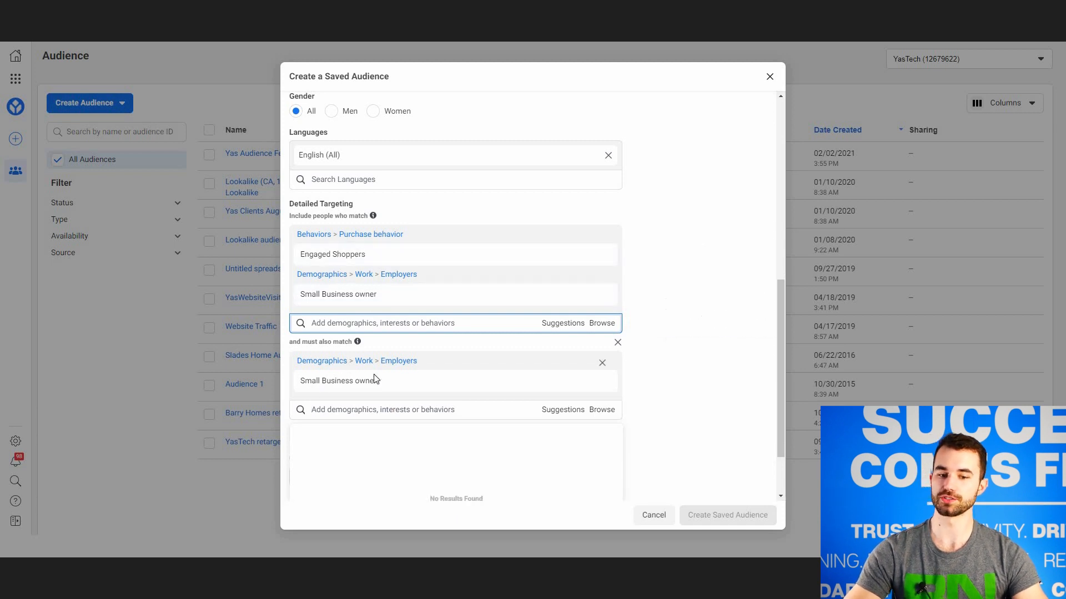
mouse_move(338, 294)
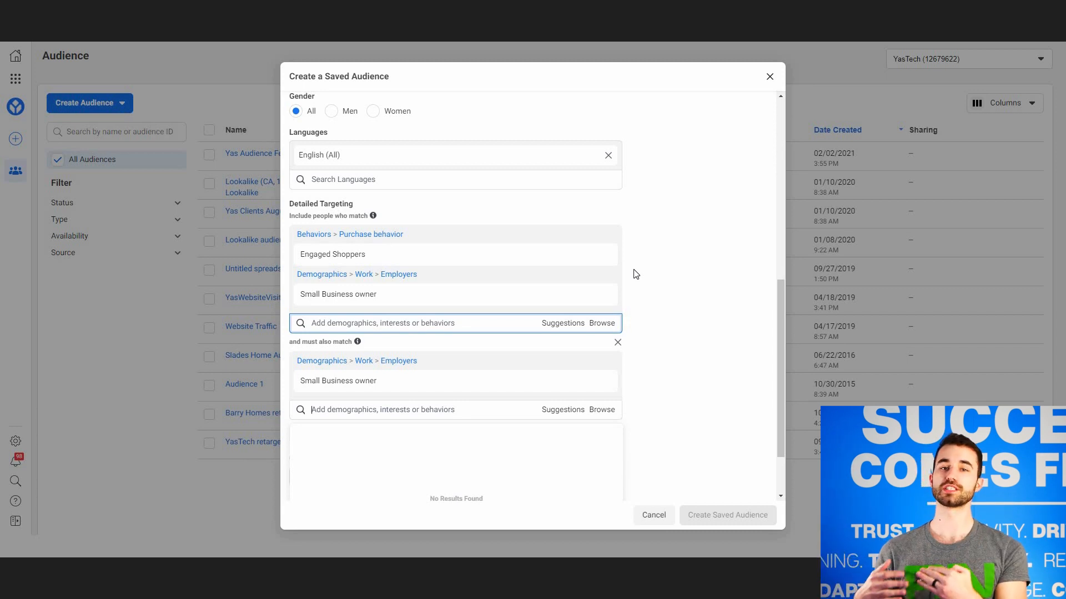
mouse_move(477, 137)
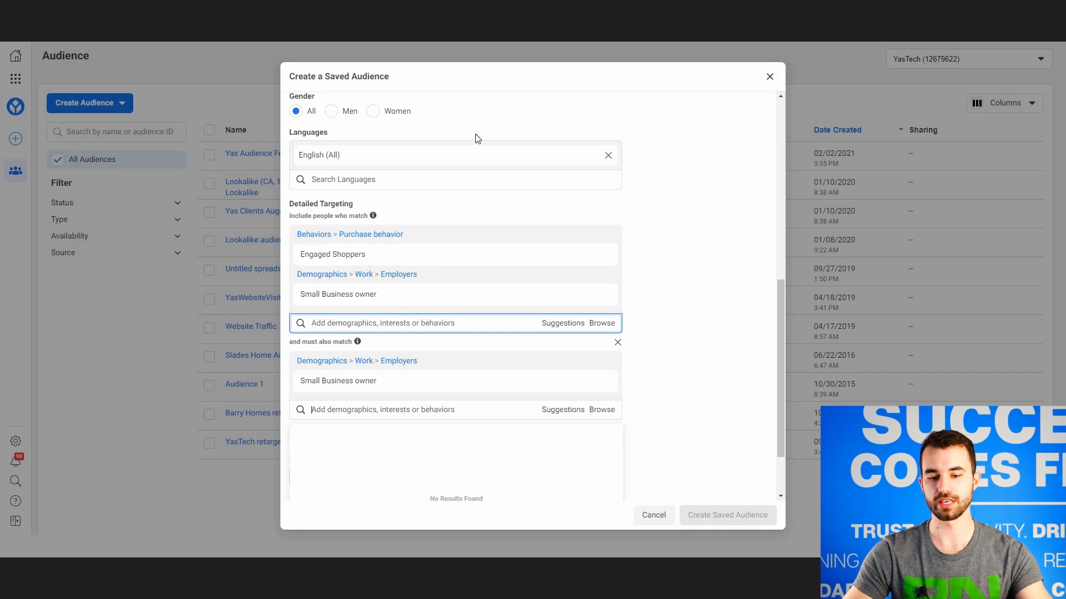
scroll(down, 3)
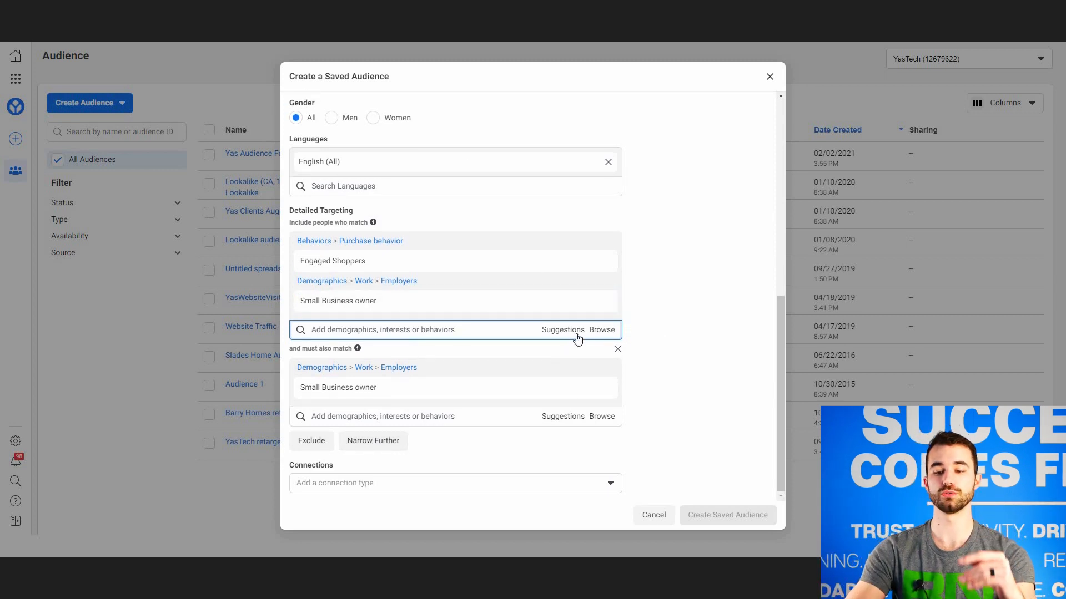
mouse_move(736, 386)
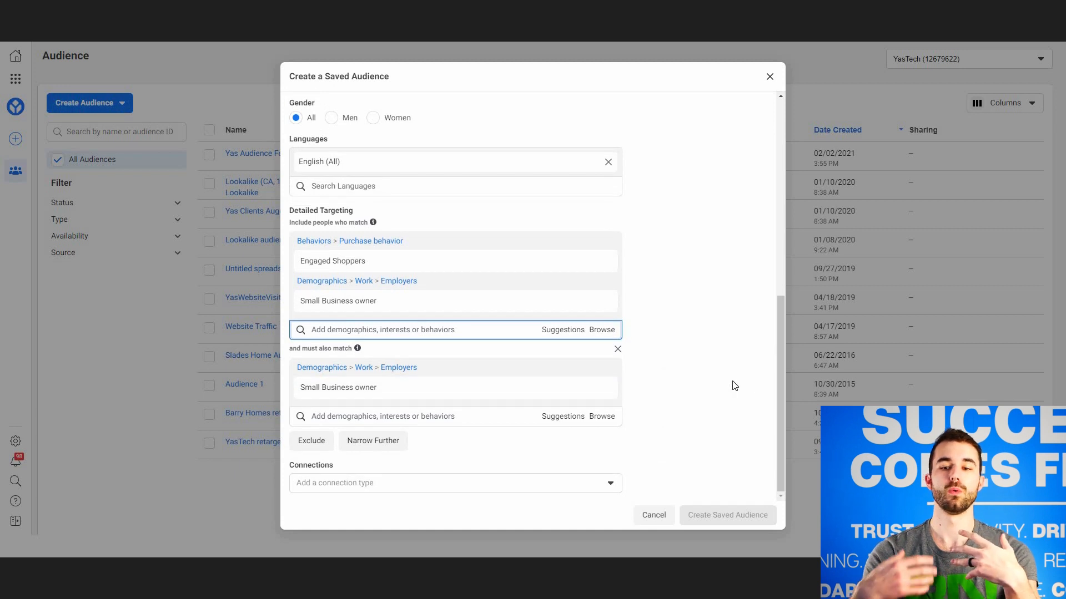